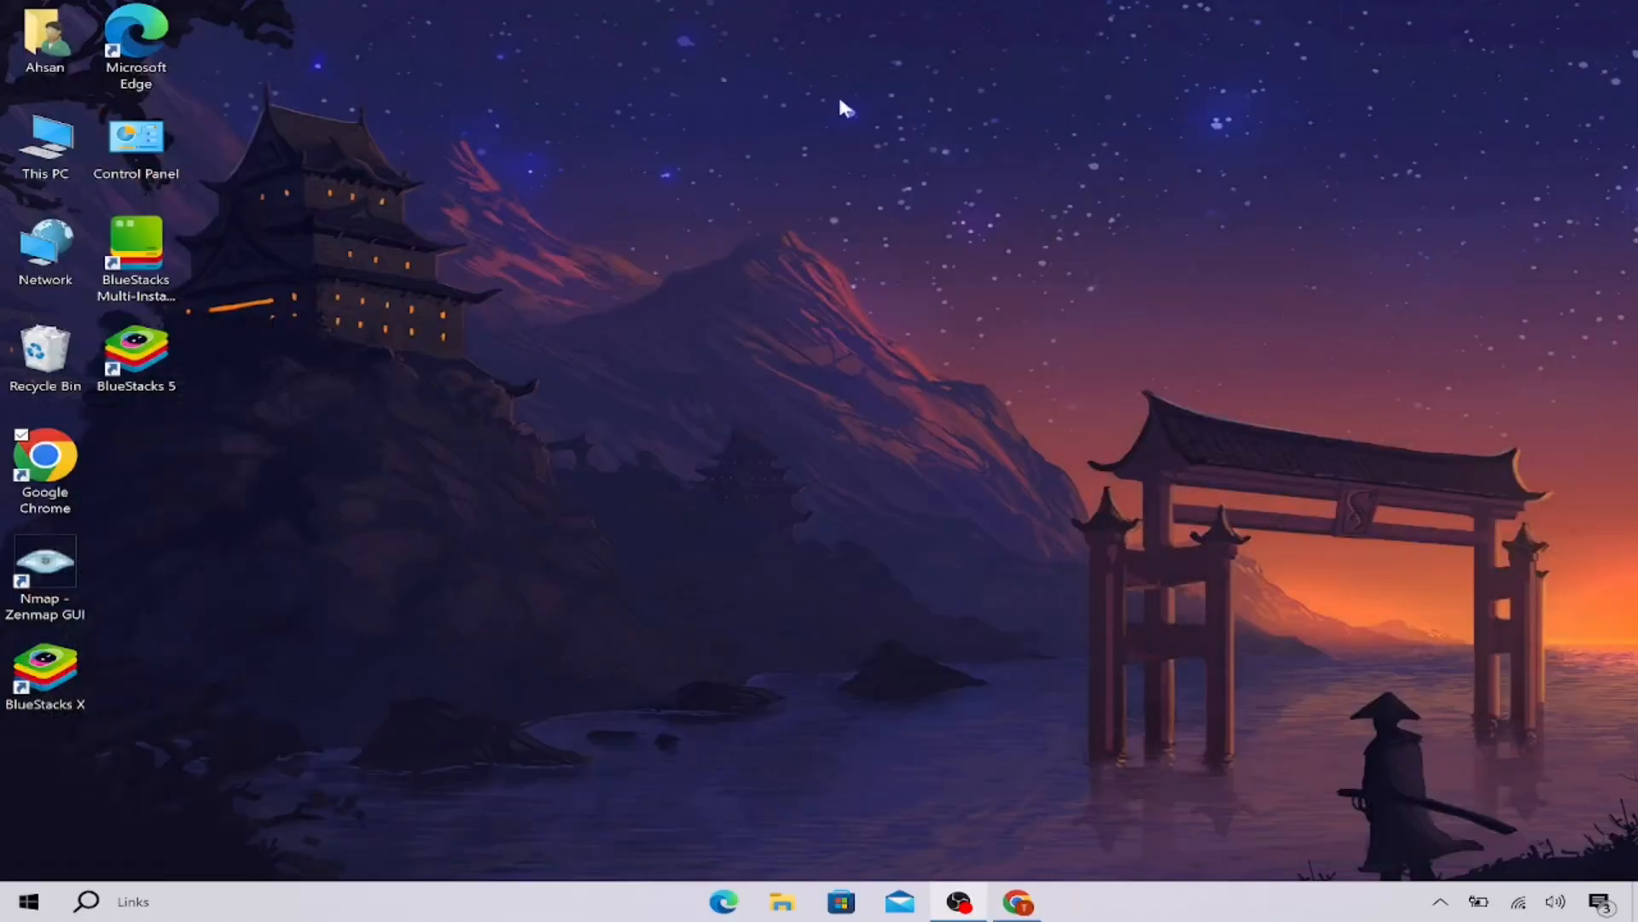
{"action": "mouse_move", "coordinate": [932, 329]}
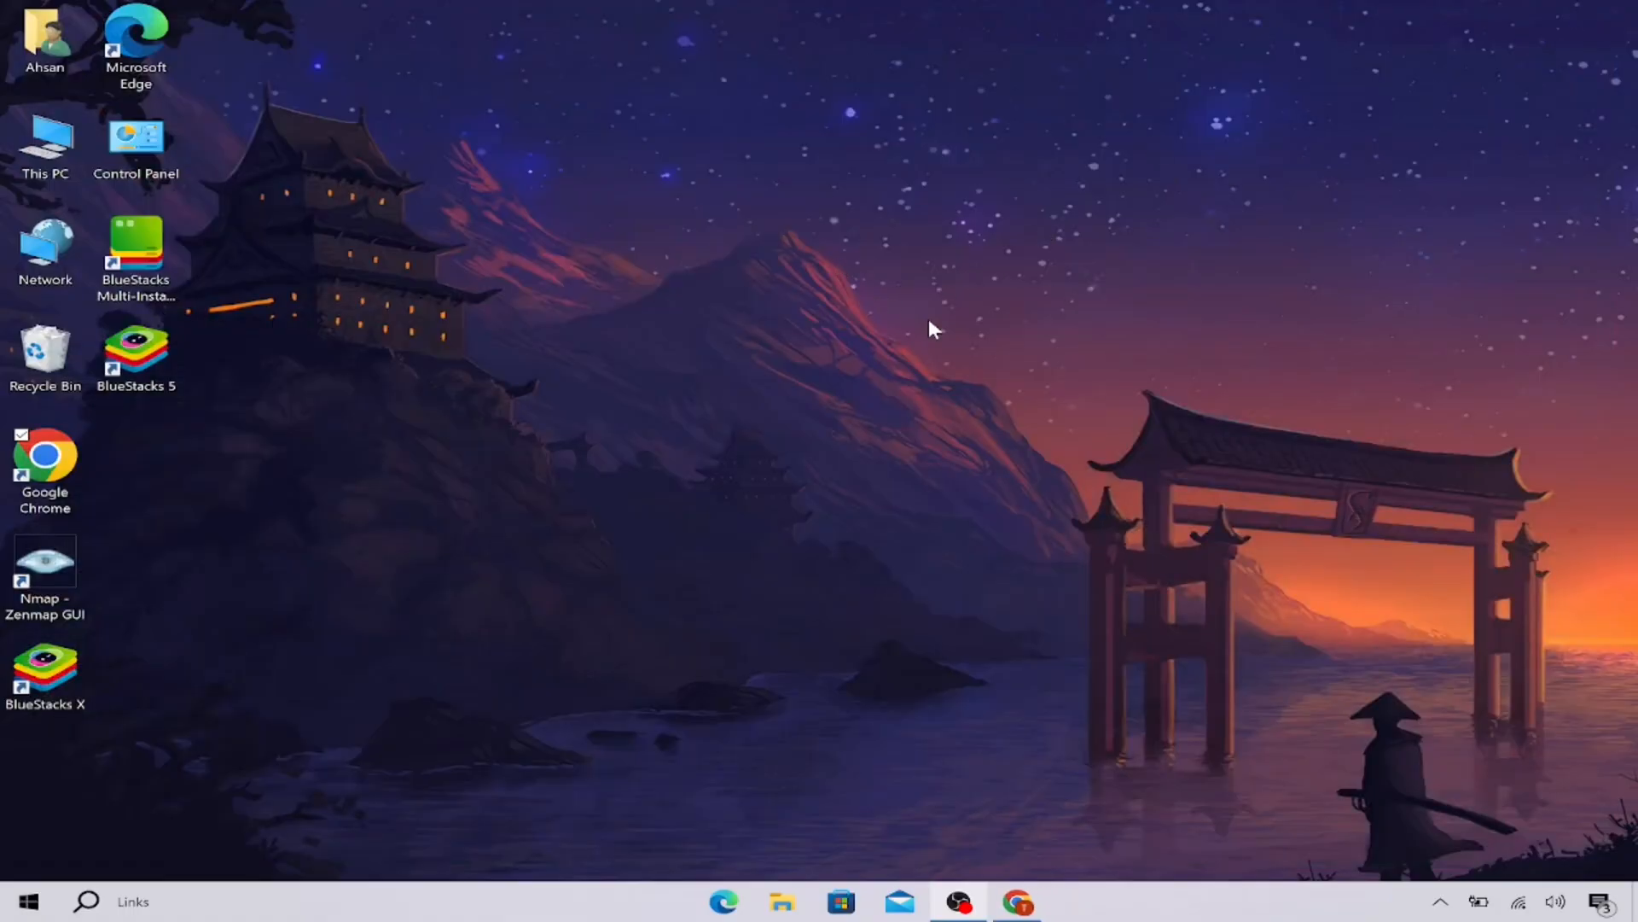
{"action": "mouse_move", "coordinate": [748, 409]}
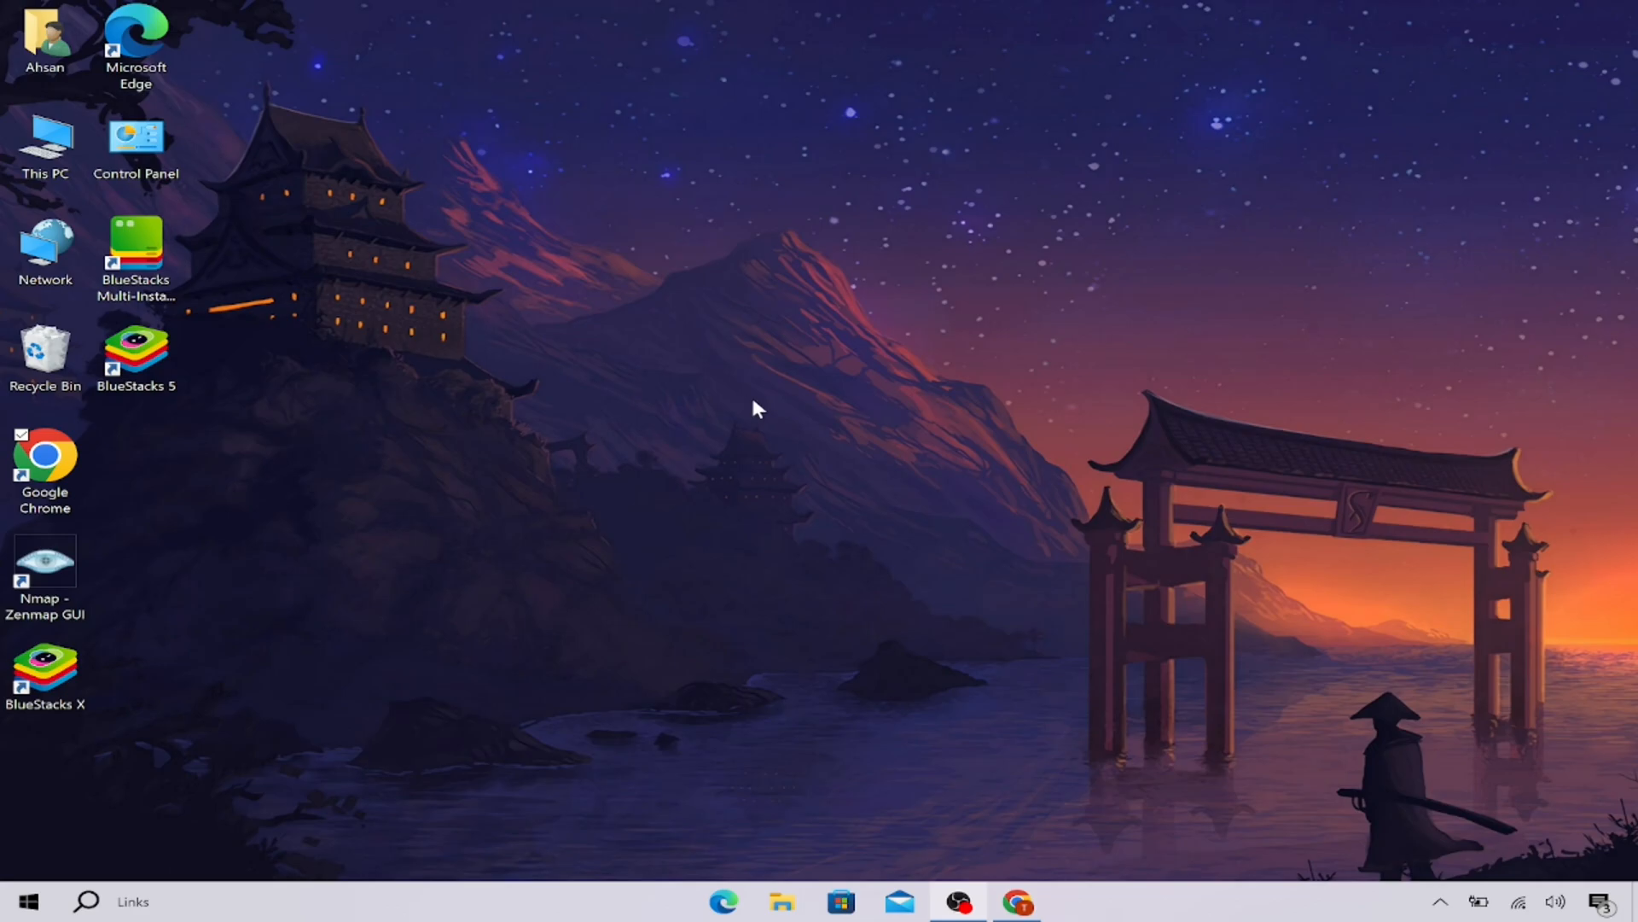
{"action": "mouse_move", "coordinate": [1001, 658]}
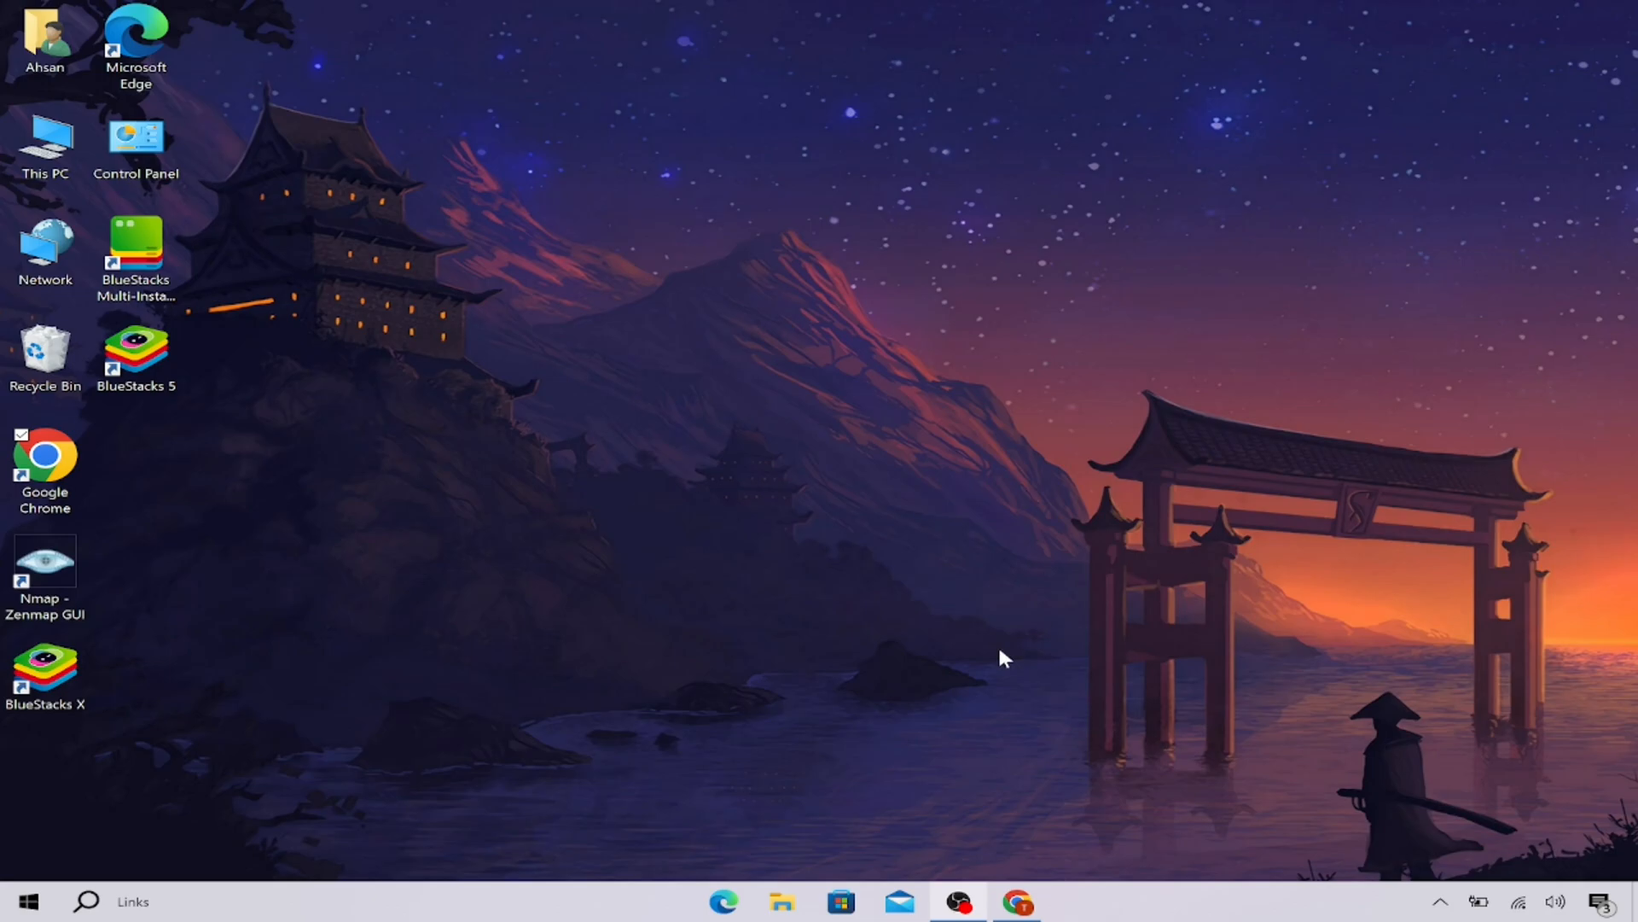
{"action": "mouse_move", "coordinate": [964, 878]}
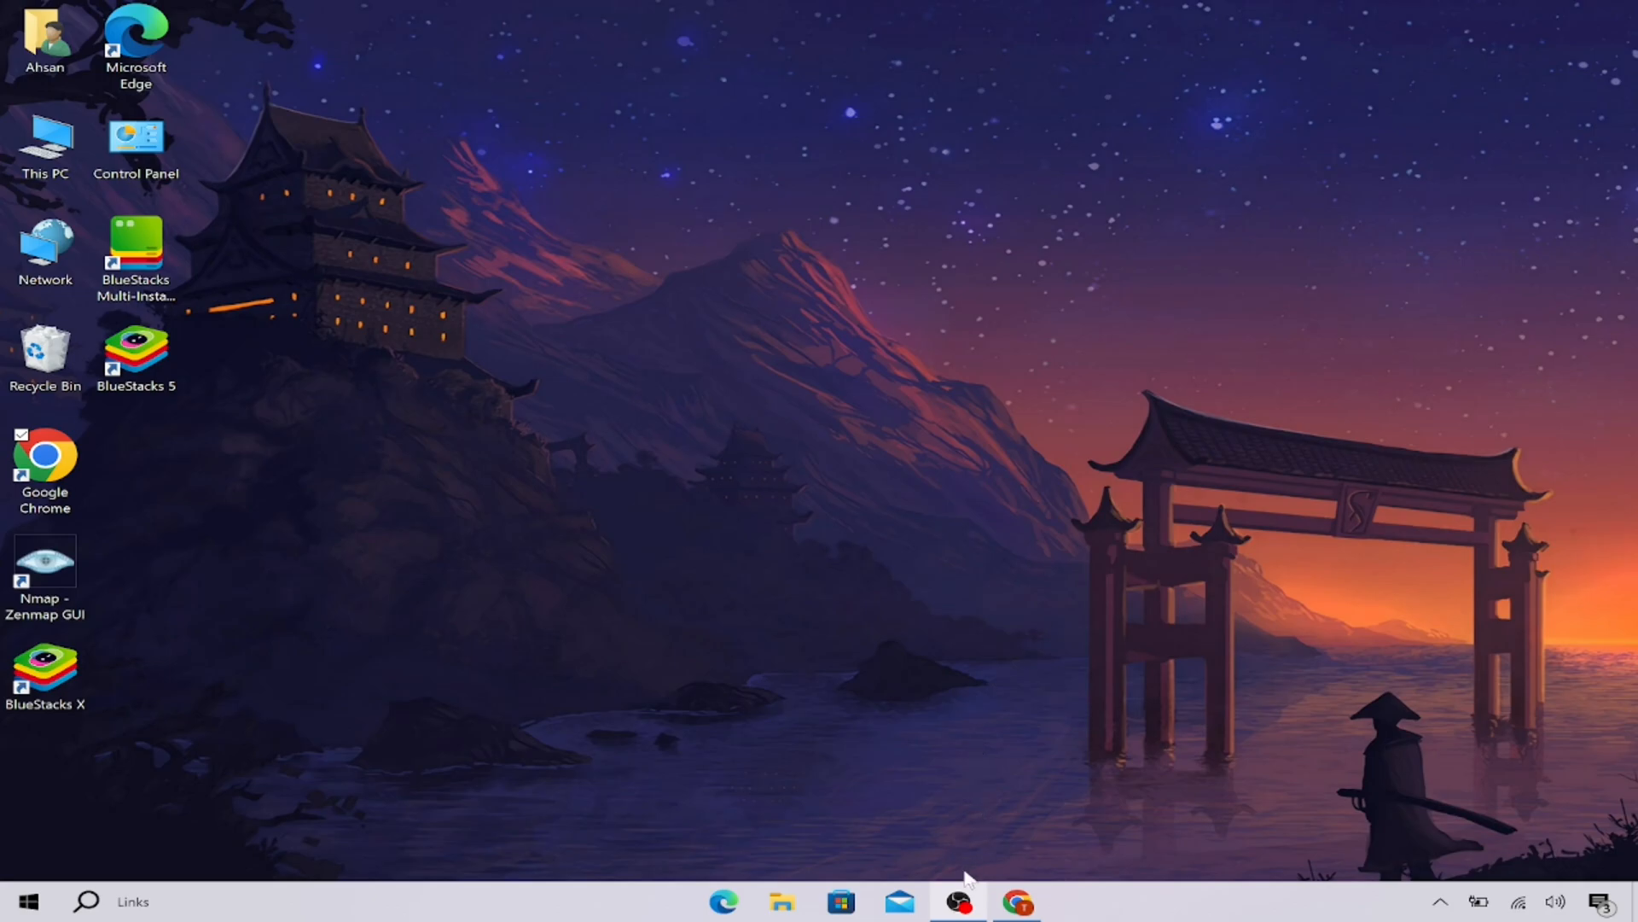
Bring Chrome forward on calendly.com and scroll past the integrations to 'Create a Scheduling Link'.
{"action": "left_click", "coordinate": [1018, 901]}
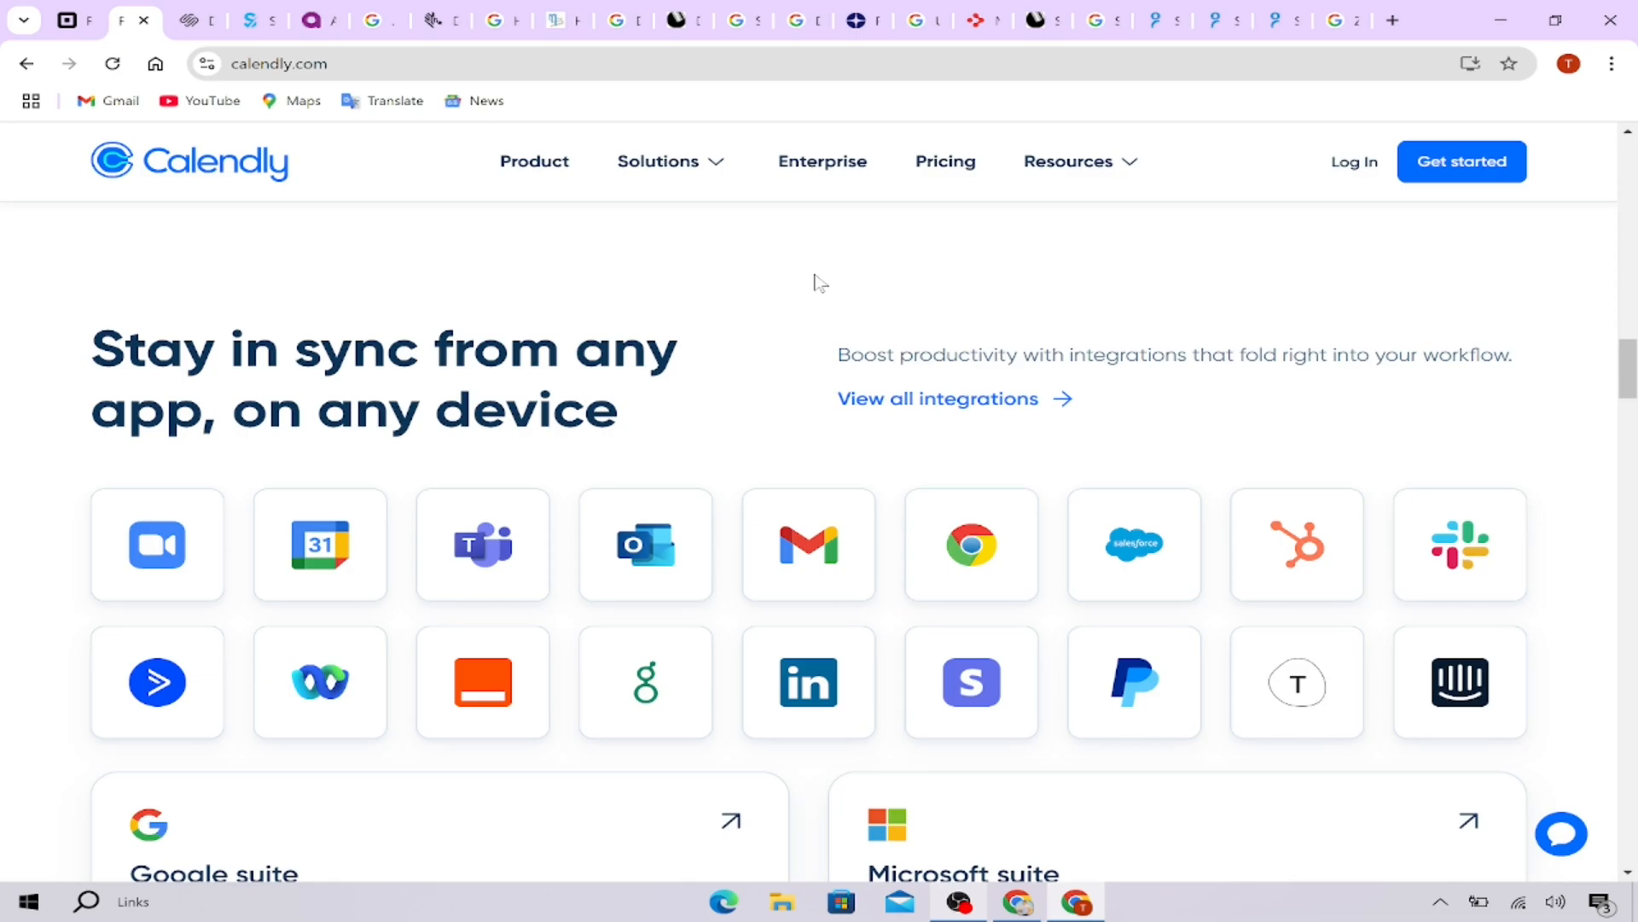
{"action": "scroll", "scroll_direction": "down", "scroll_amount": 3}
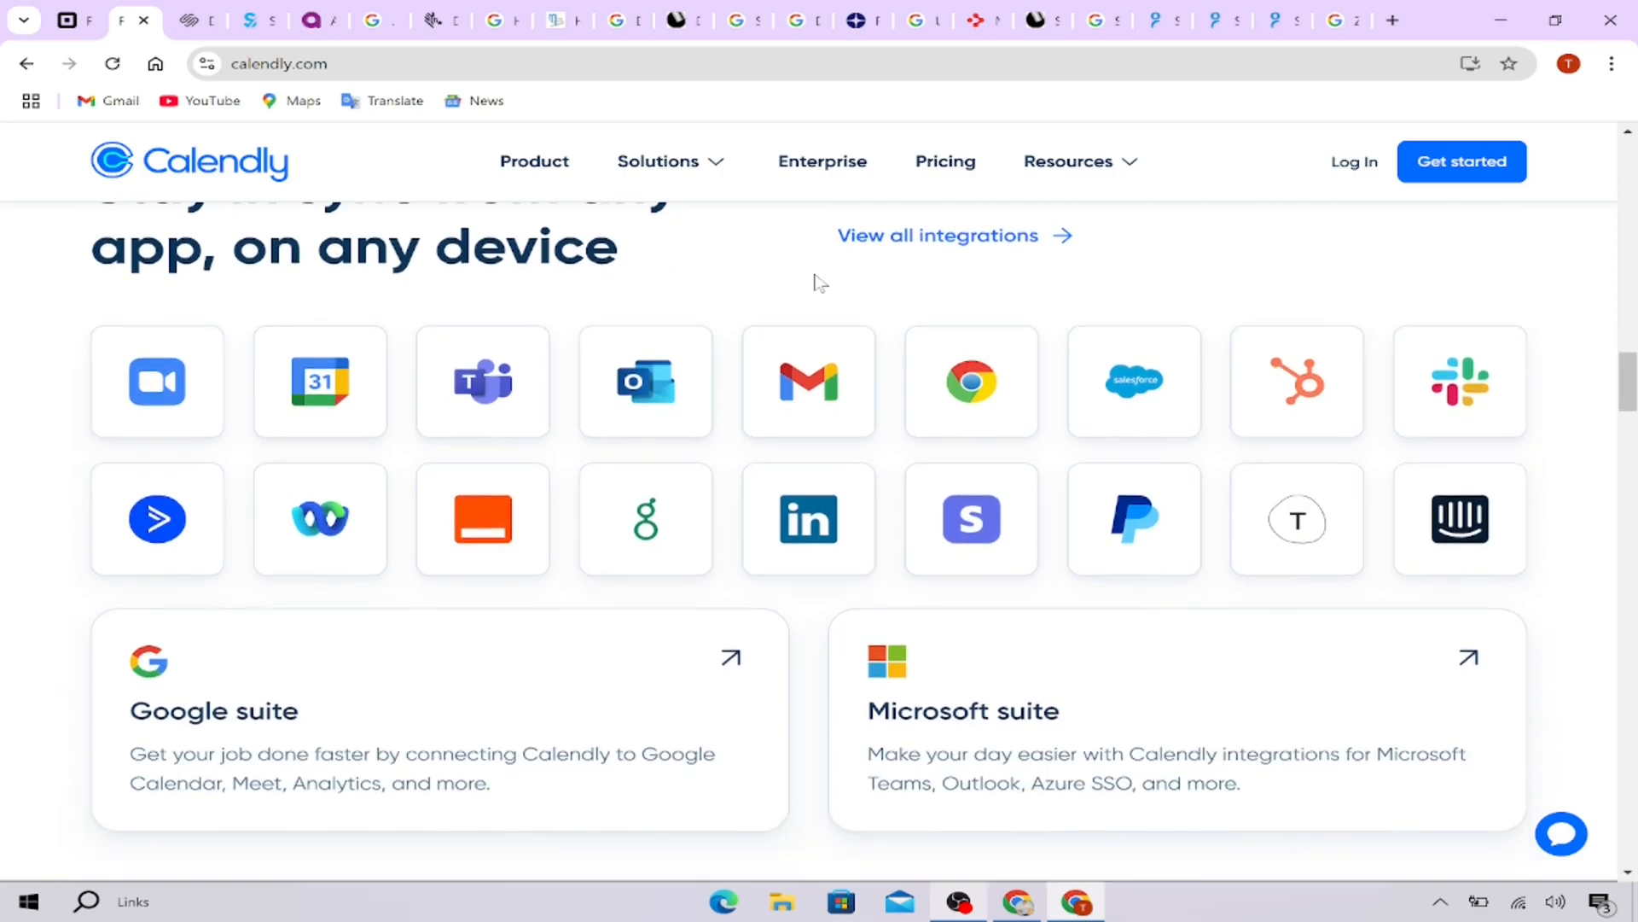
{"action": "scroll", "scroll_direction": "down", "scroll_amount": 3}
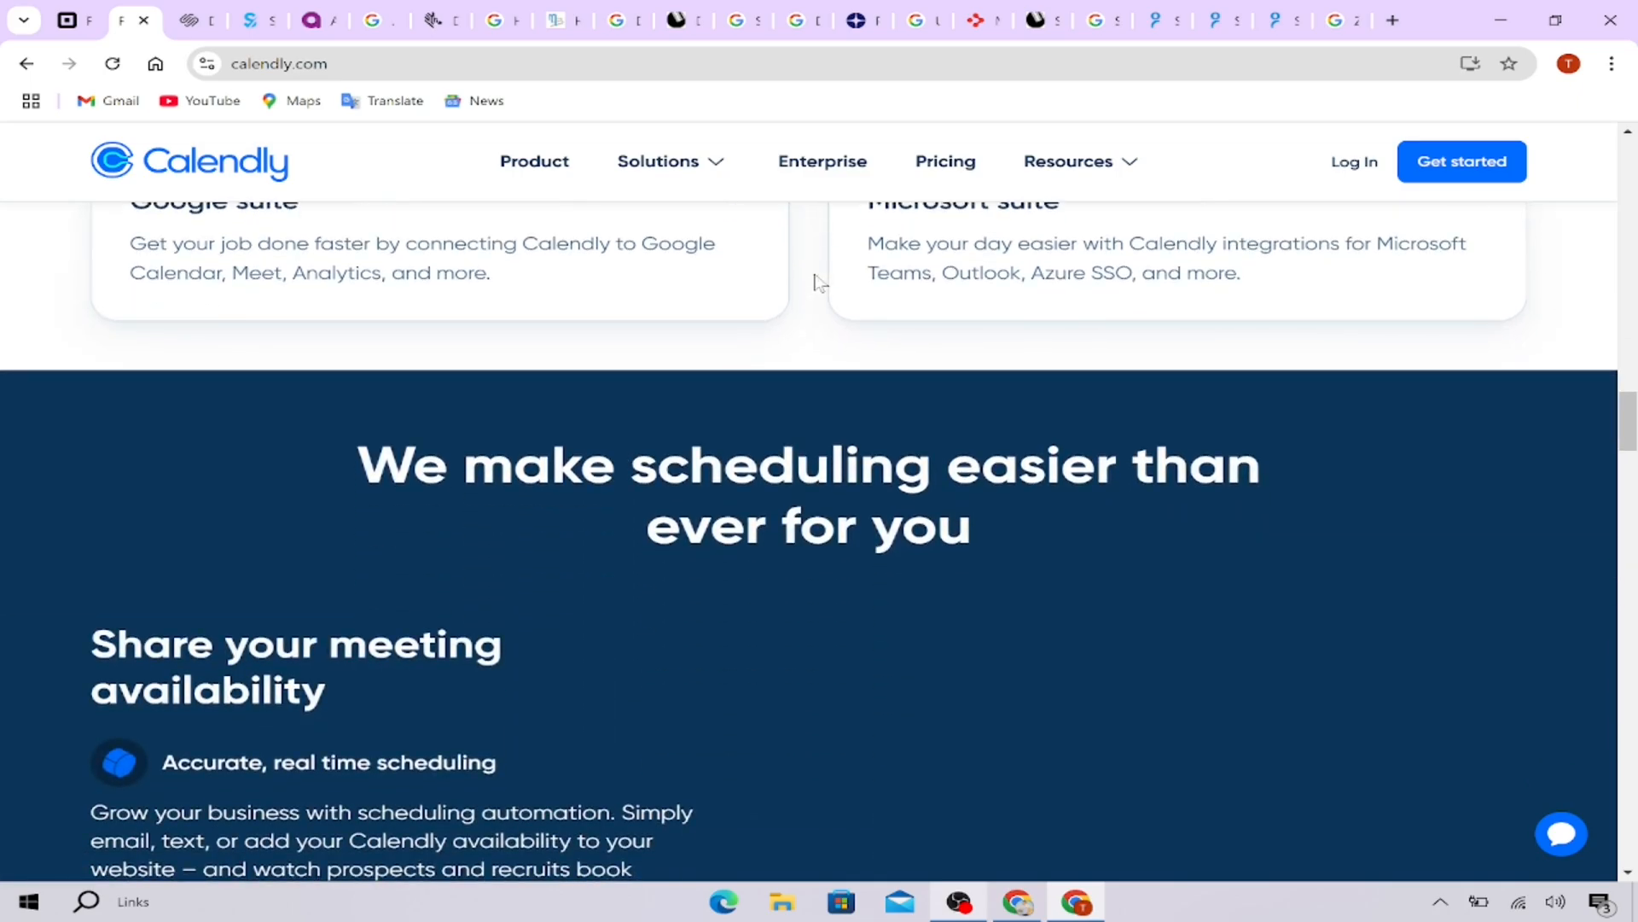
{"action": "scroll", "scroll_direction": "down", "scroll_amount": 3}
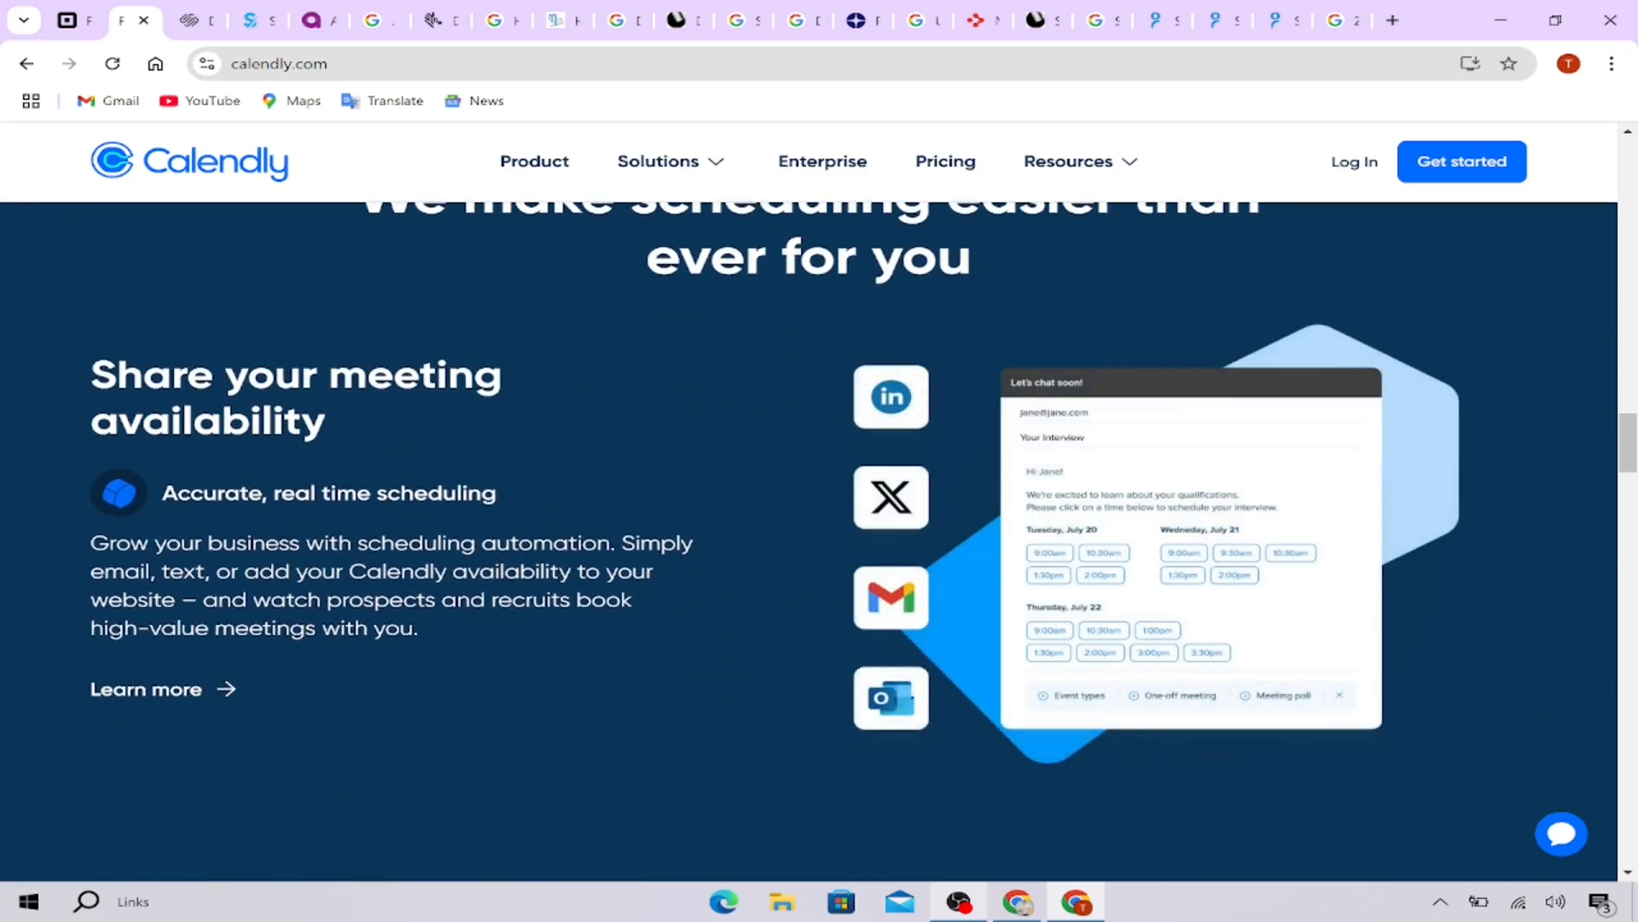
{"action": "scroll", "scroll_direction": "down", "scroll_amount": 3}
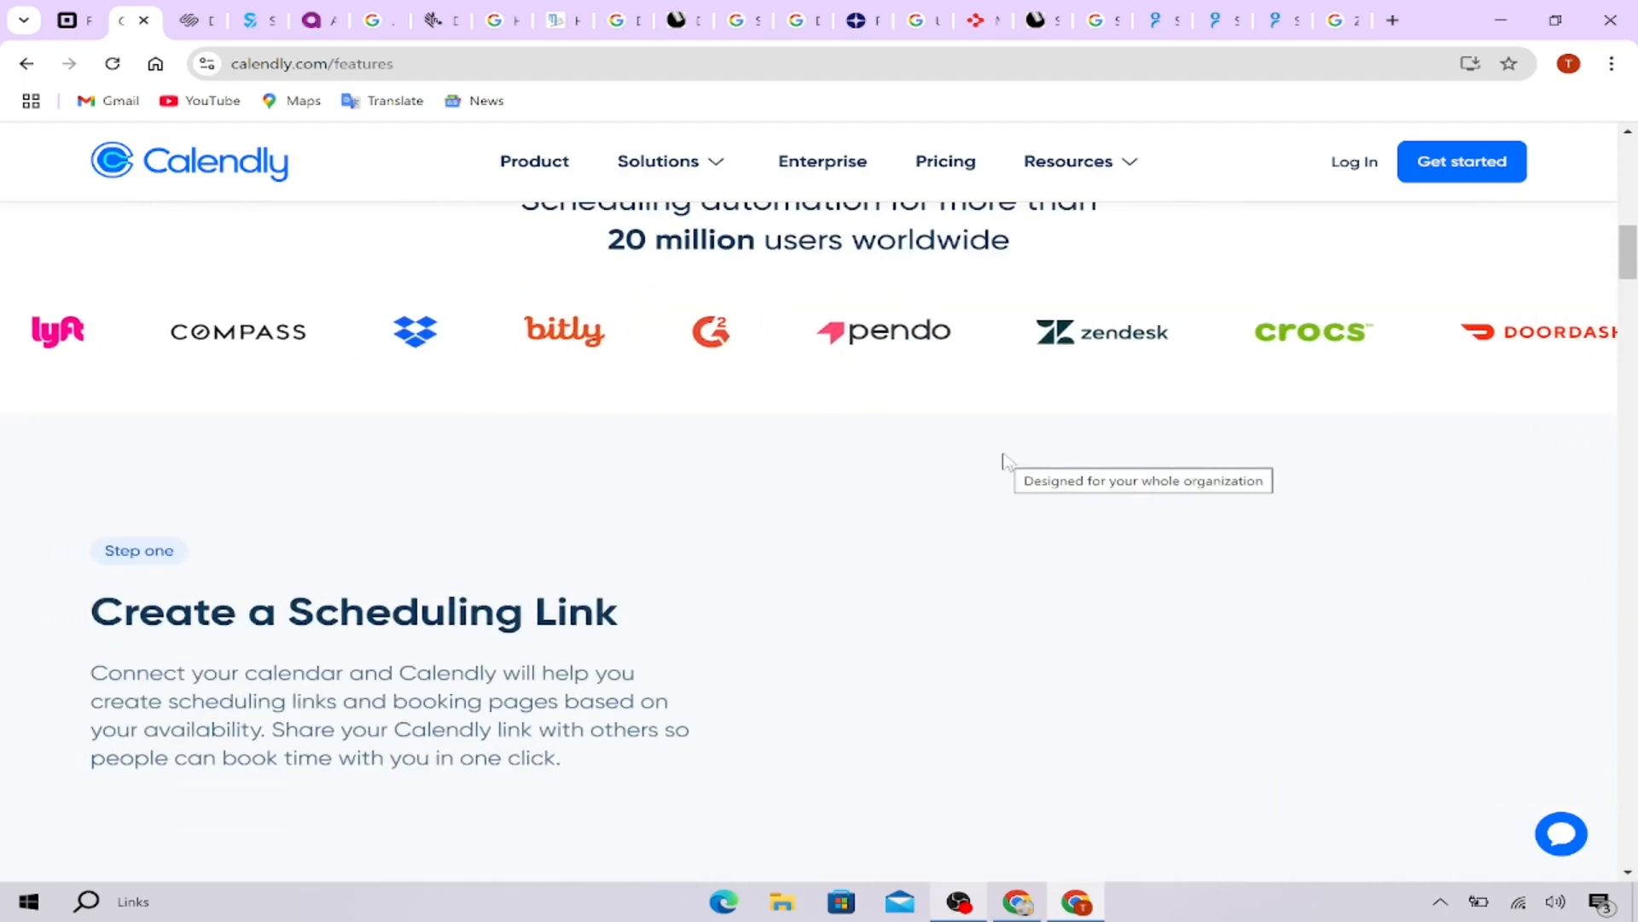
Scroll to Calendly's core features for sales teams, including Salesforce and CRM integrations.
{"action": "scroll", "scroll_direction": "down", "scroll_amount": 3}
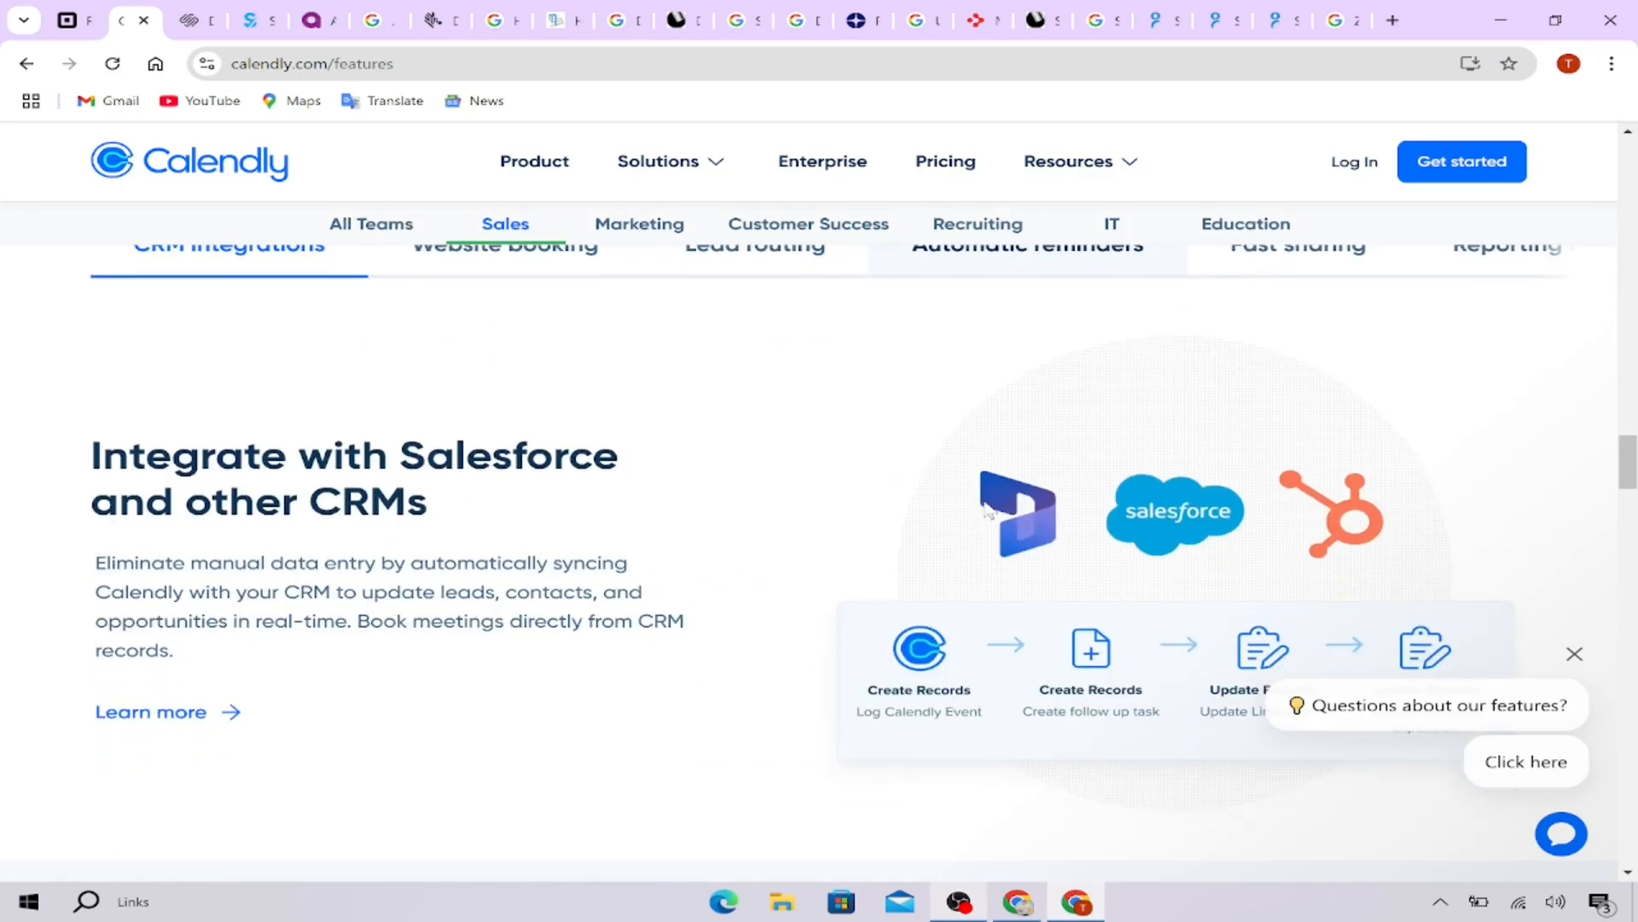
{"action": "scroll", "scroll_direction": "up", "scroll_amount": 3}
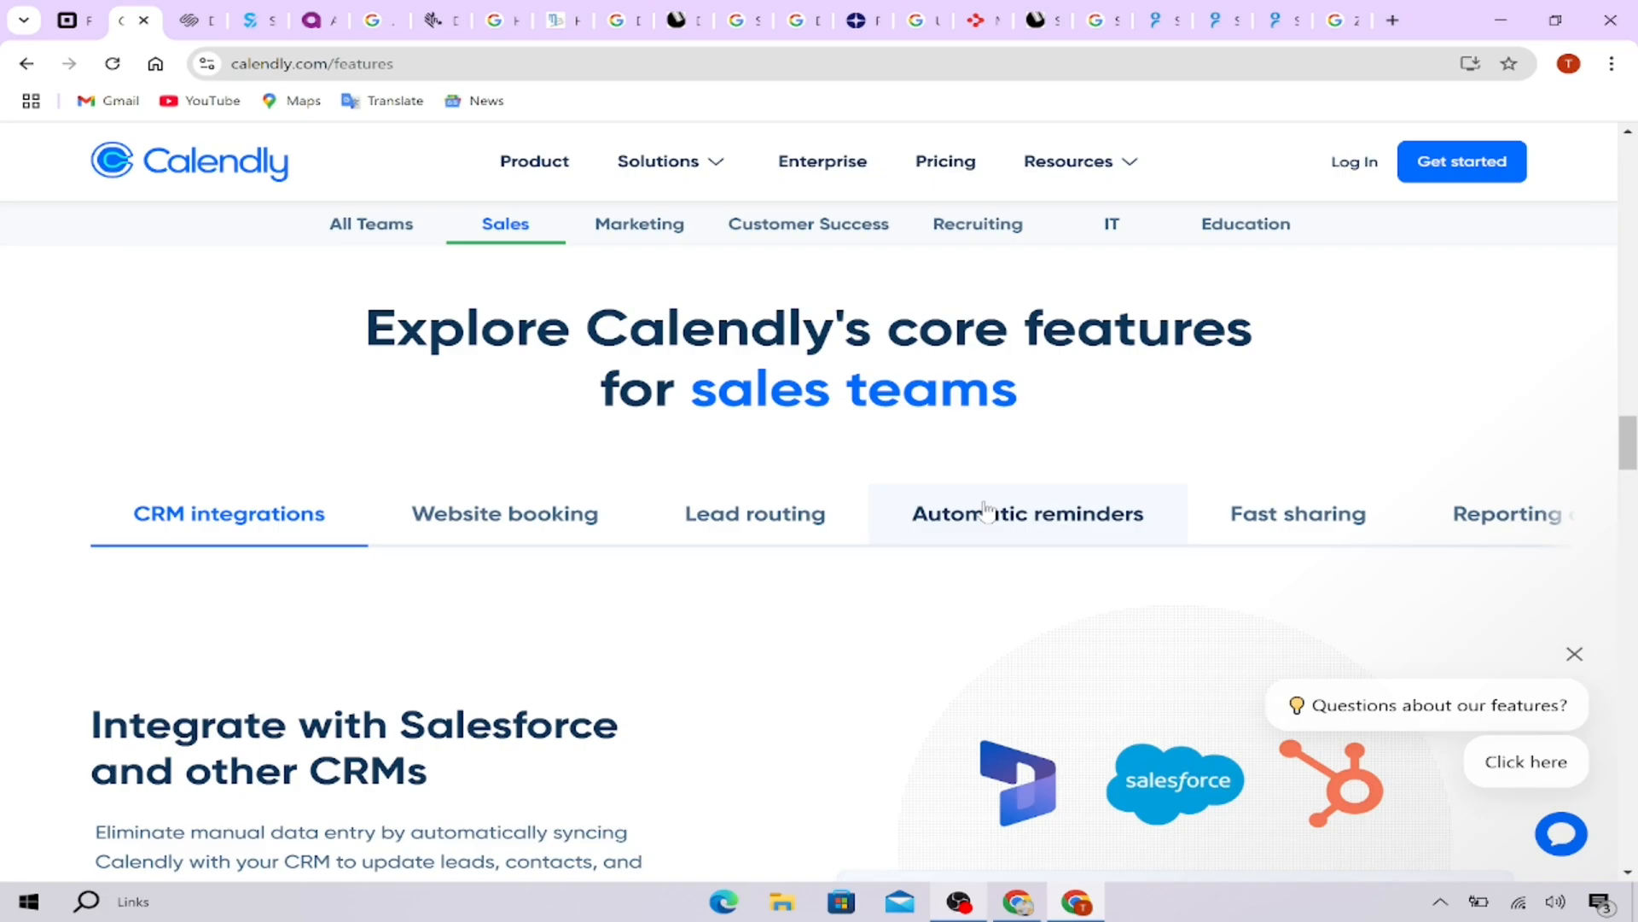
{"action": "scroll", "scroll_direction": "down", "scroll_amount": 3}
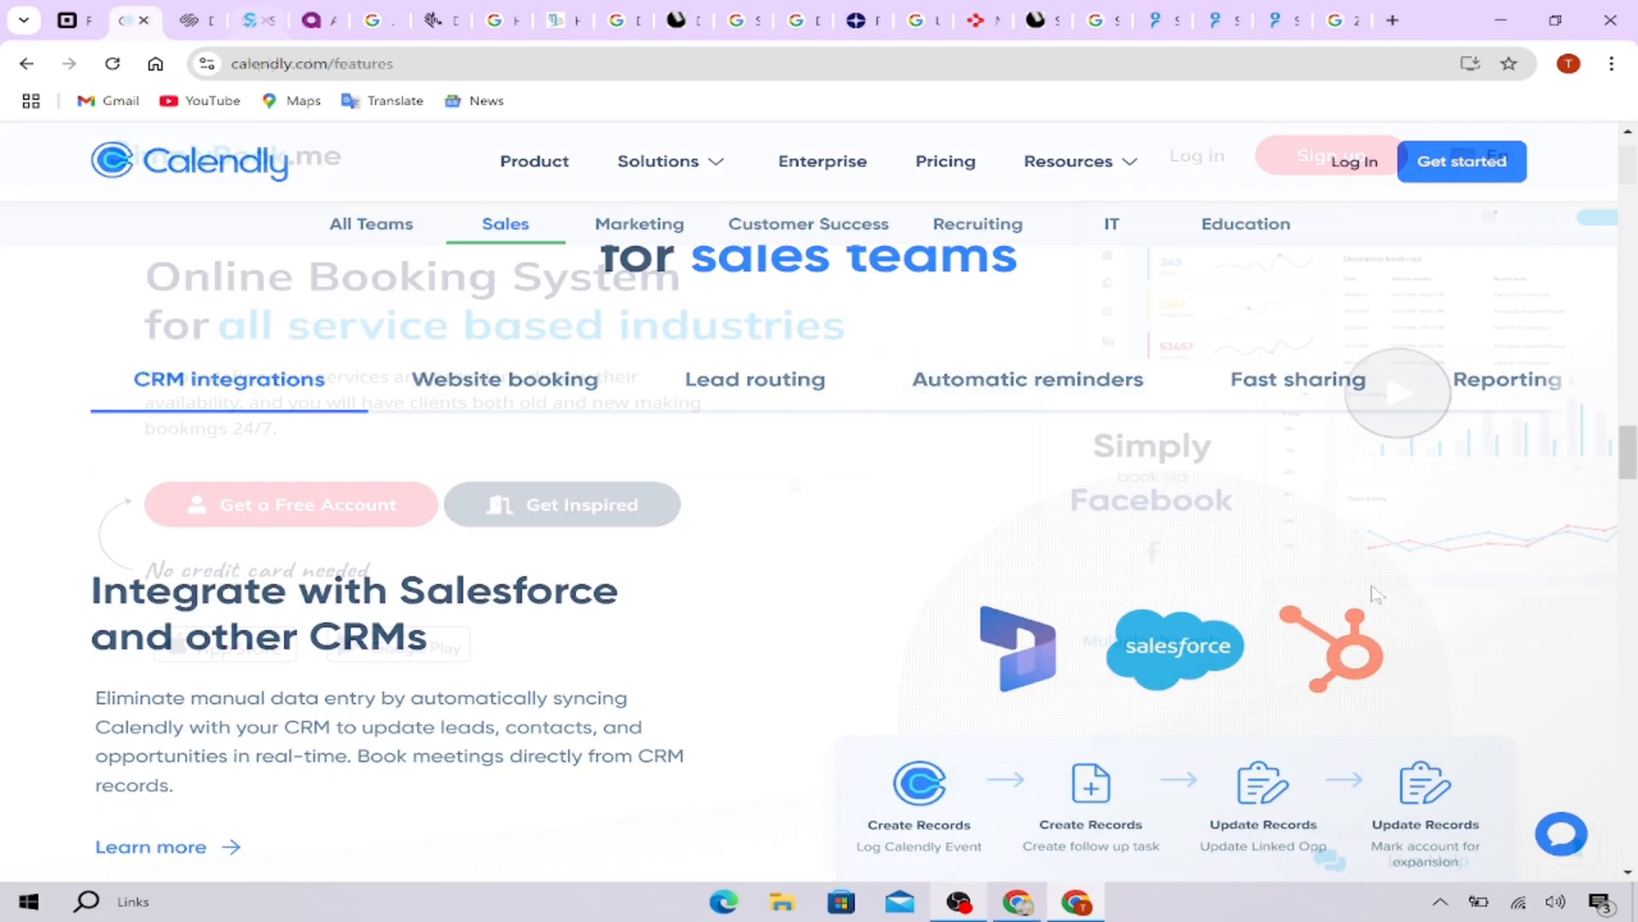
Switch to the SimplyBook.me tab and scroll down to its Our Features overview.
{"action": "left_click", "coordinate": [255, 20]}
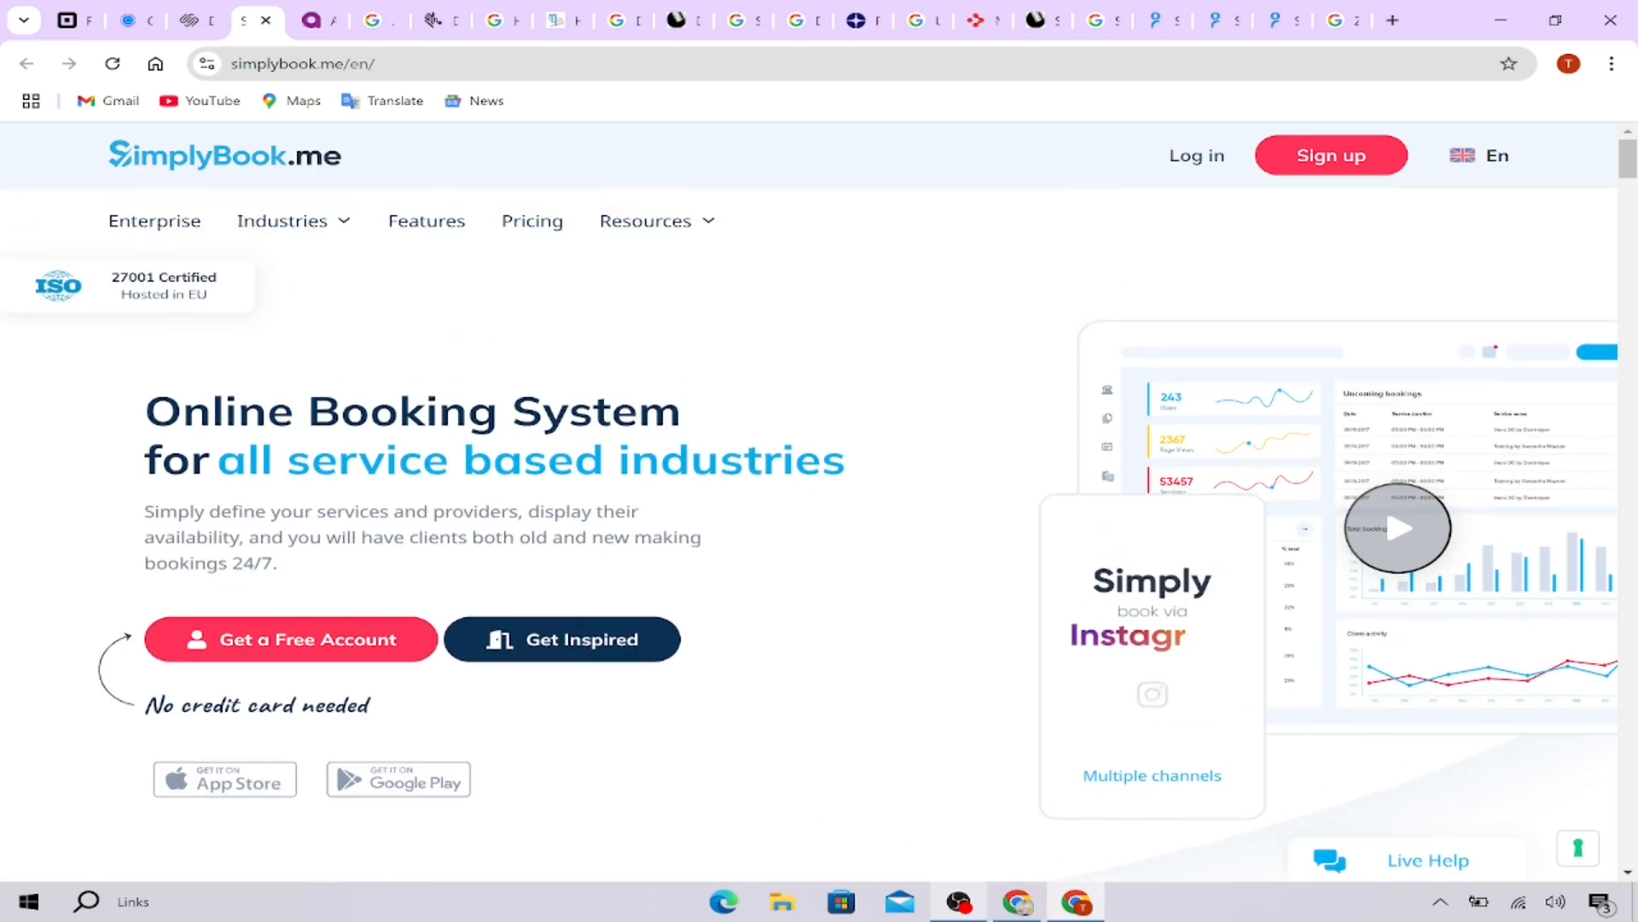
{"action": "scroll", "scroll_direction": "down", "scroll_amount": 3}
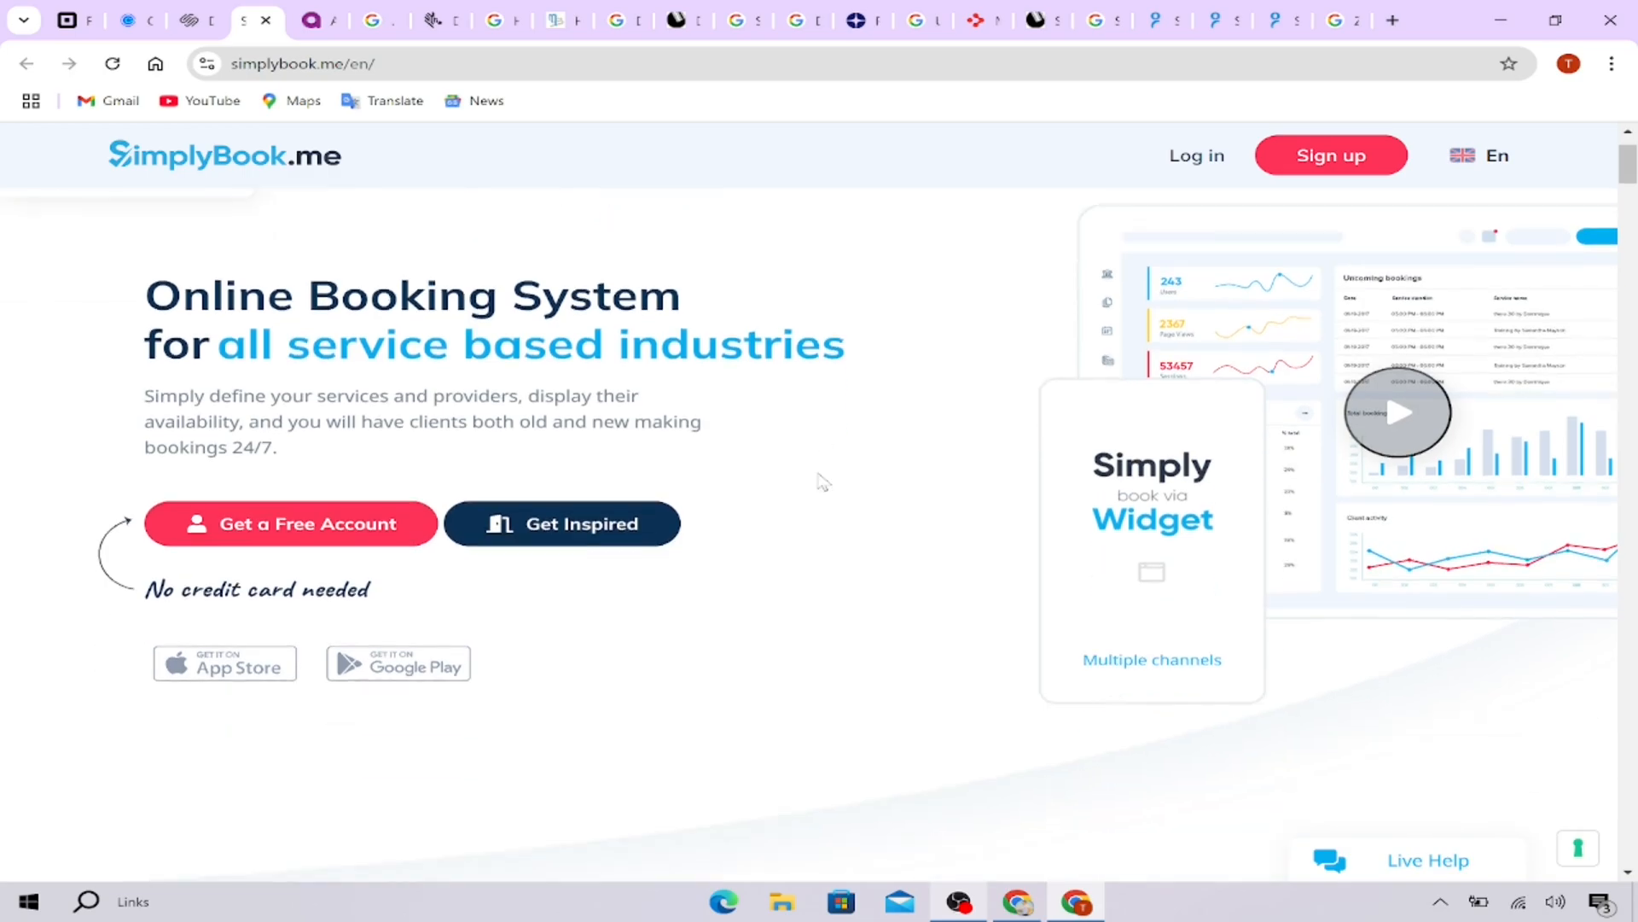
{"action": "scroll", "scroll_direction": "down", "scroll_amount": 3}
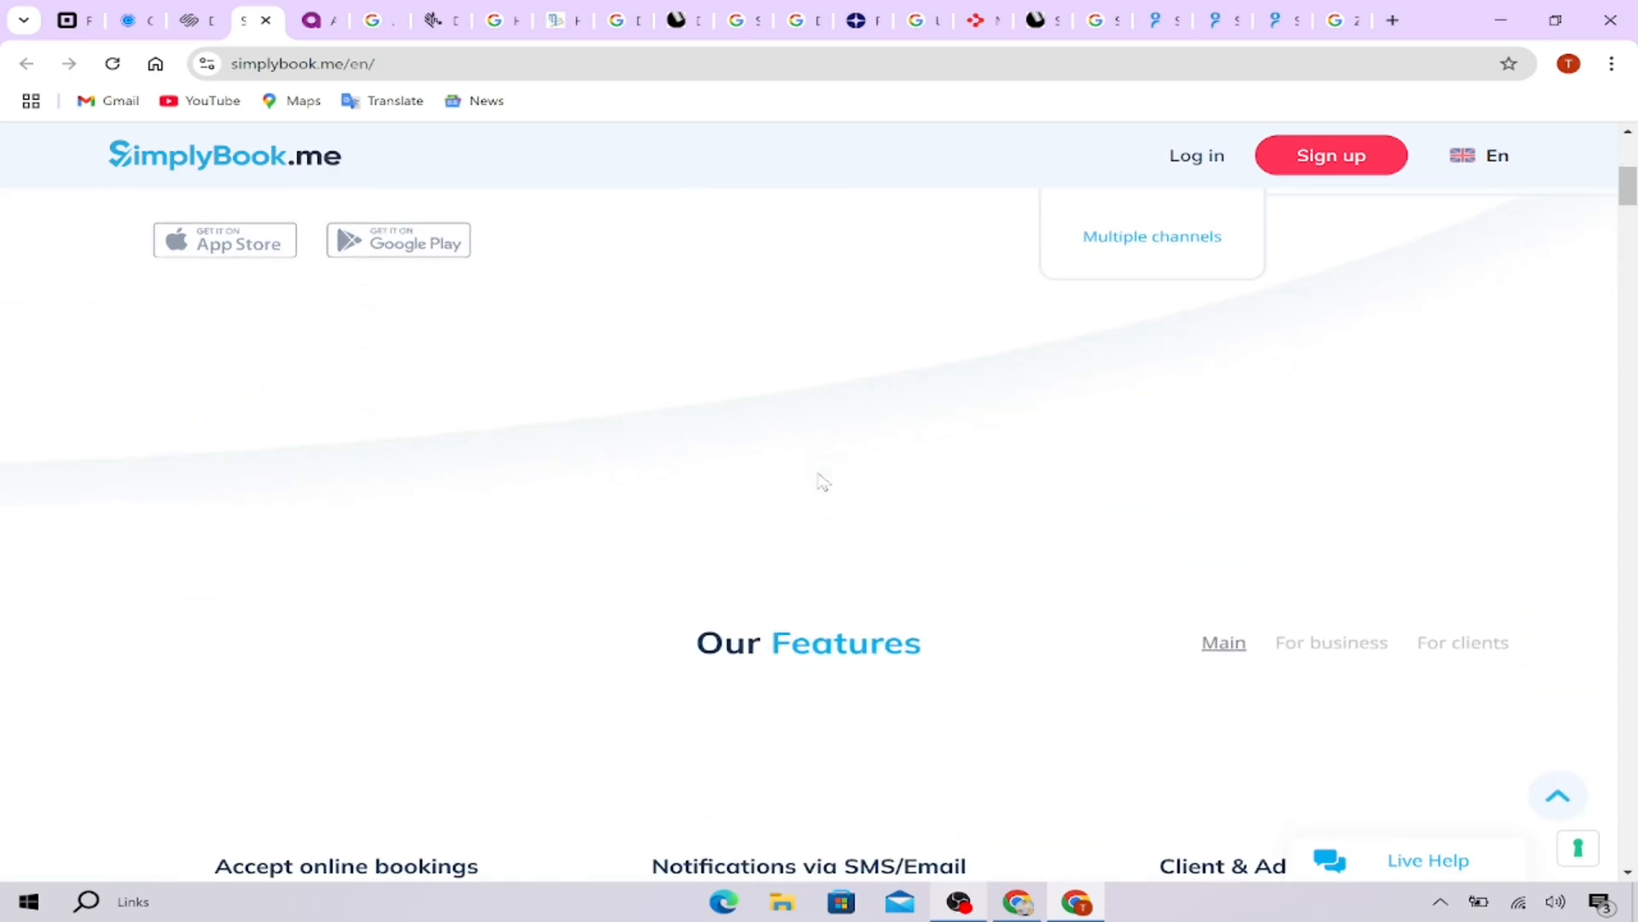
{"action": "scroll", "scroll_direction": "down", "scroll_amount": 3}
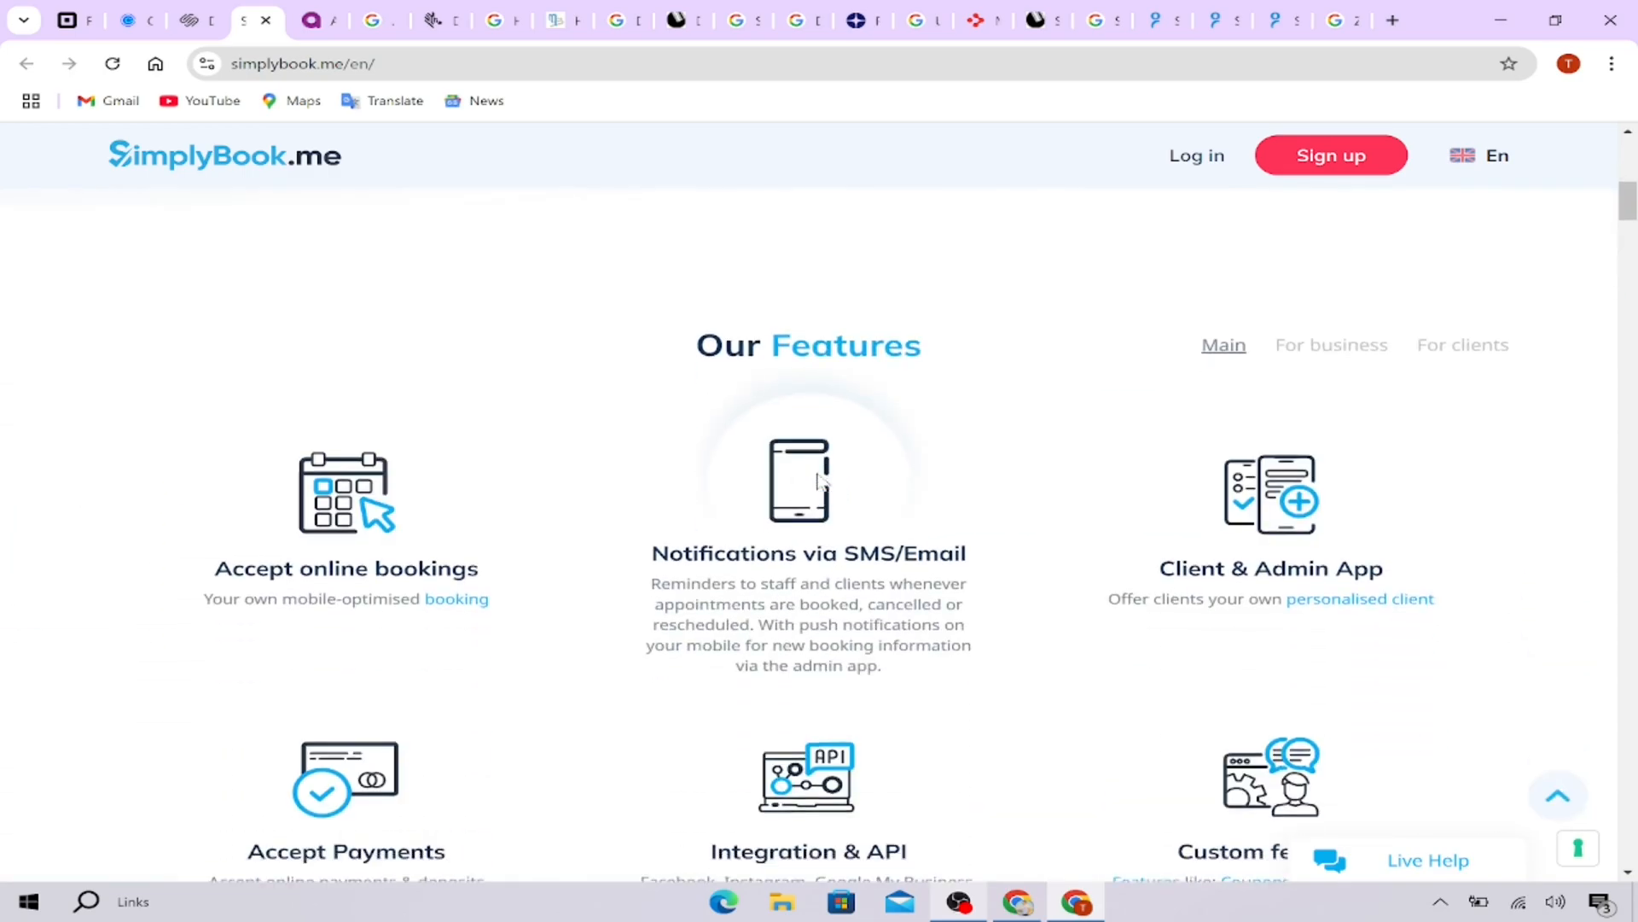
{"action": "scroll", "scroll_direction": "down", "scroll_amount": 3}
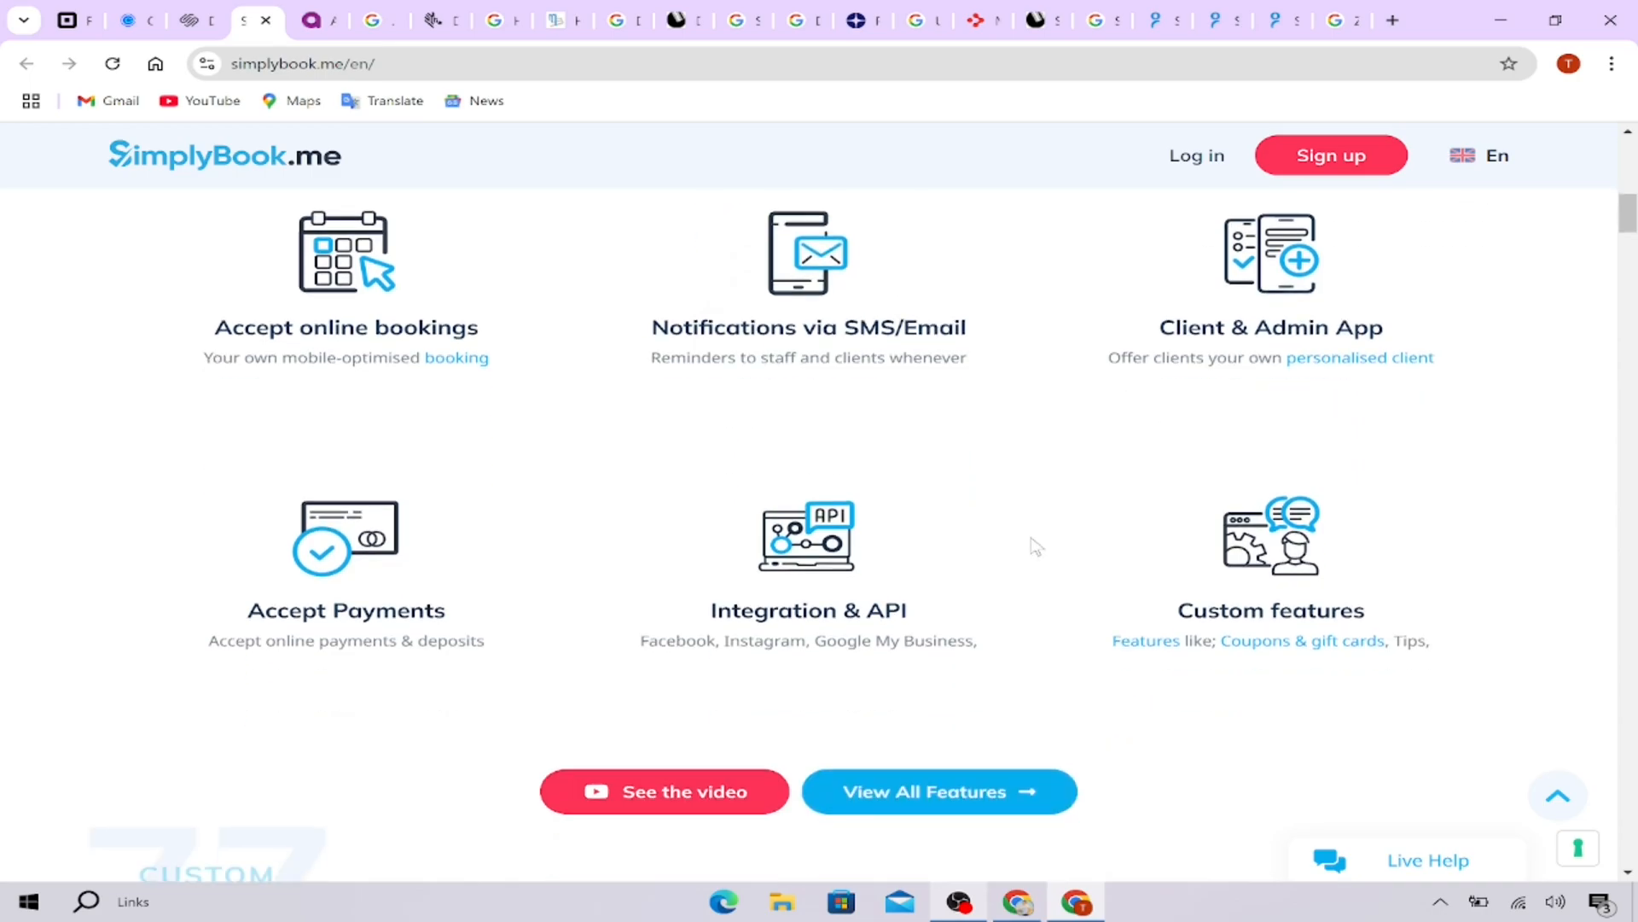
Switch to the Appointy tab and scroll to business segments like health, education and medicine.
{"action": "left_click", "coordinate": [313, 20]}
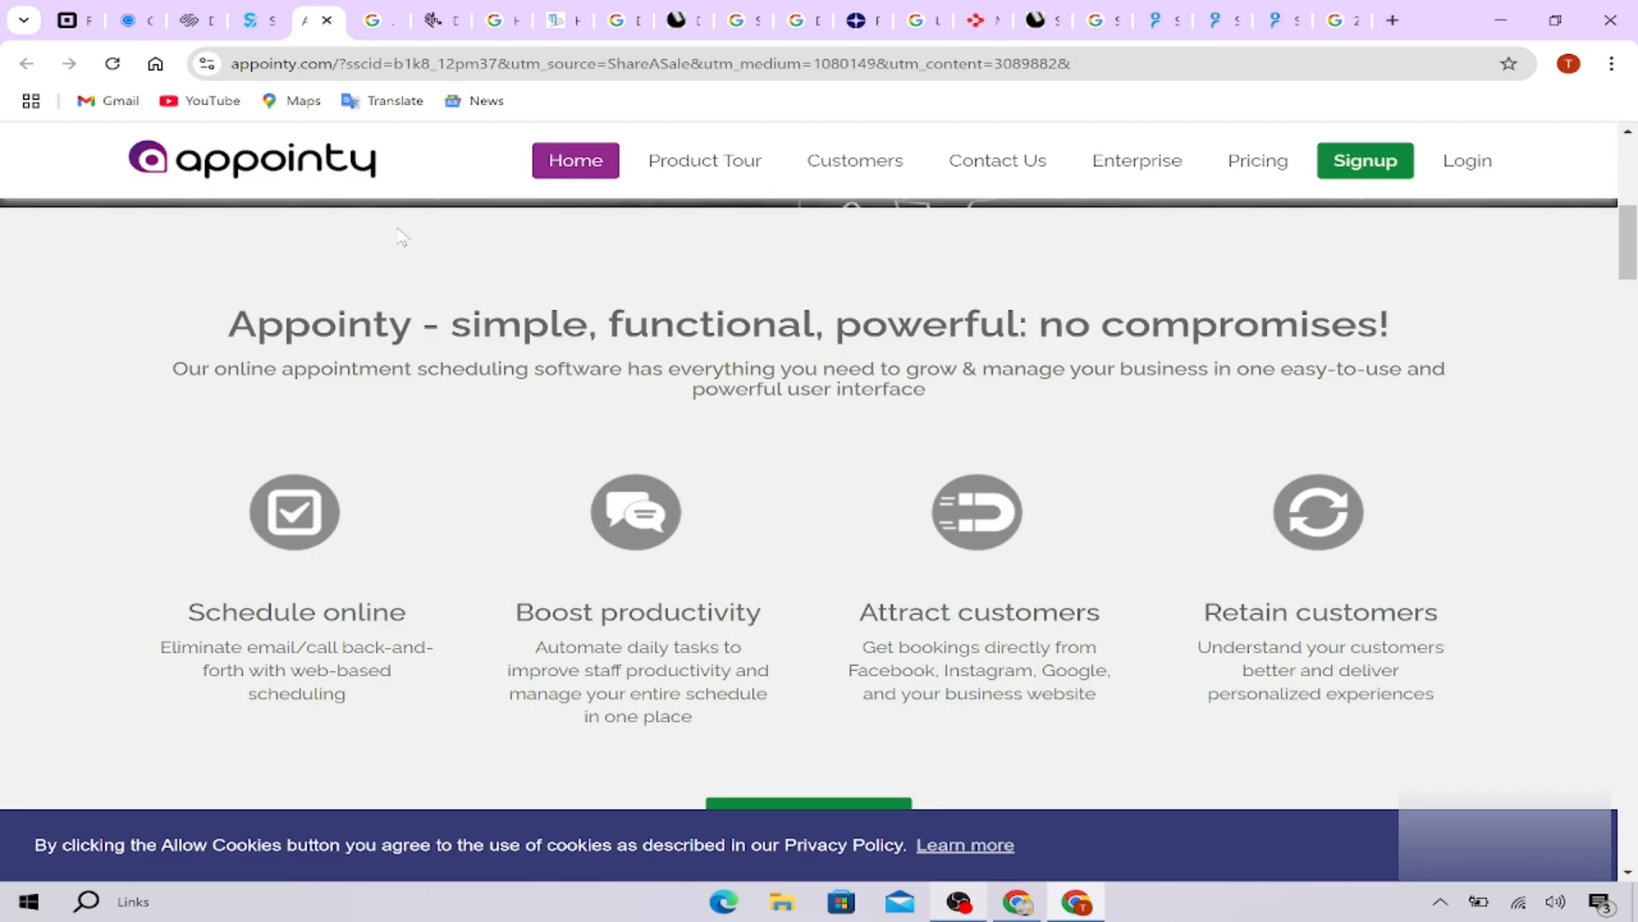
{"action": "mouse_move", "coordinate": [404, 234]}
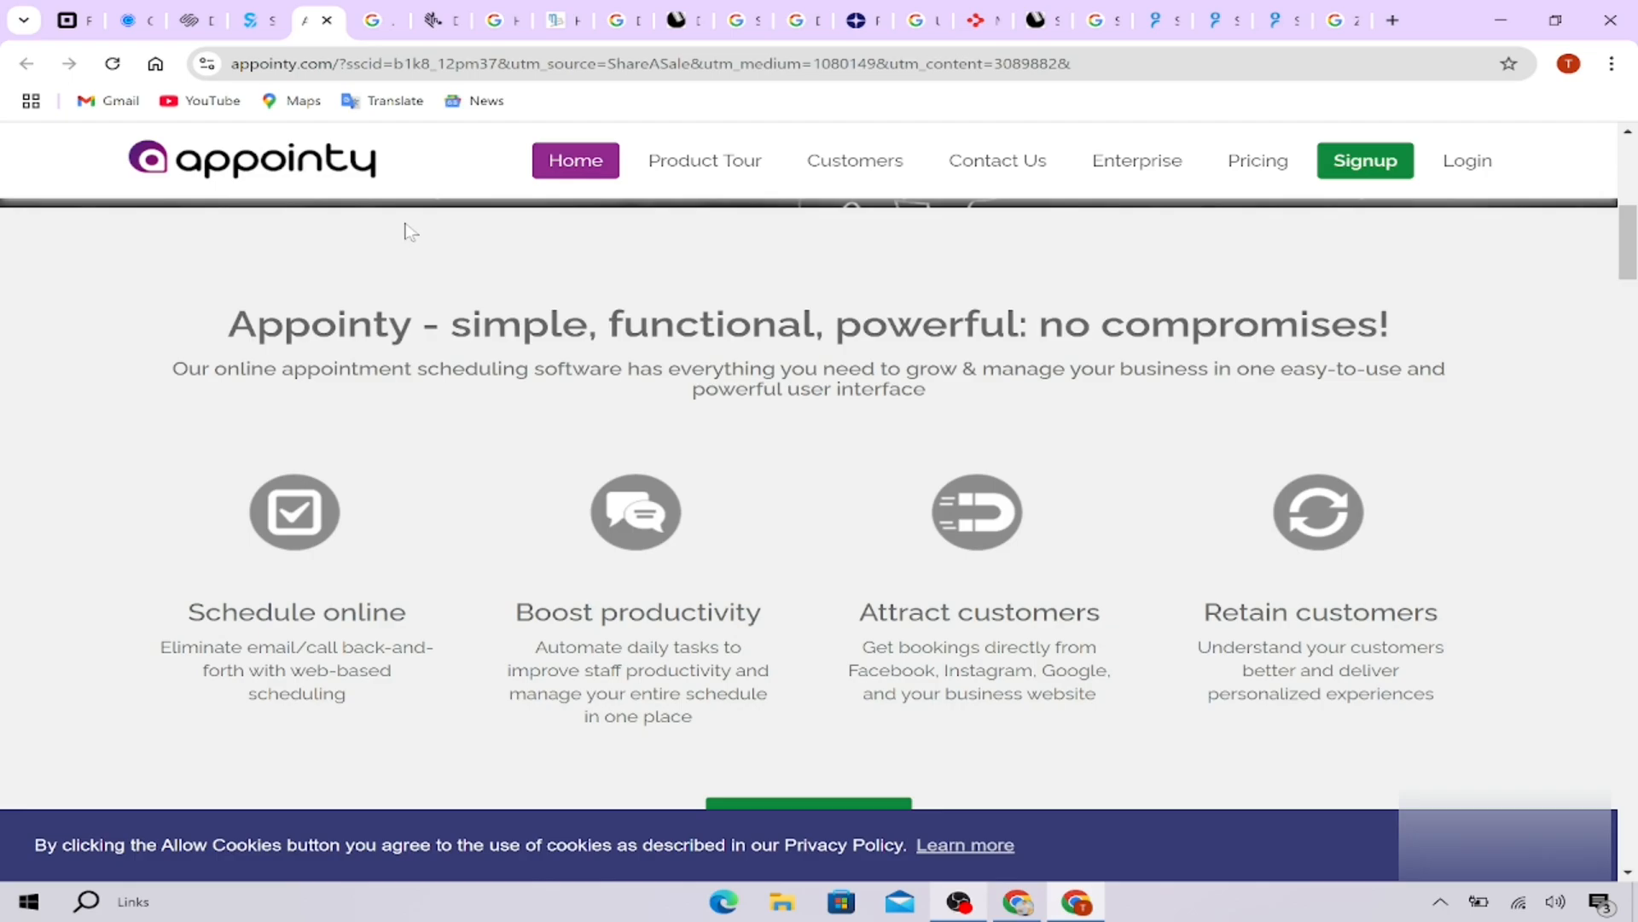
{"action": "scroll", "scroll_direction": "down", "scroll_amount": 3}
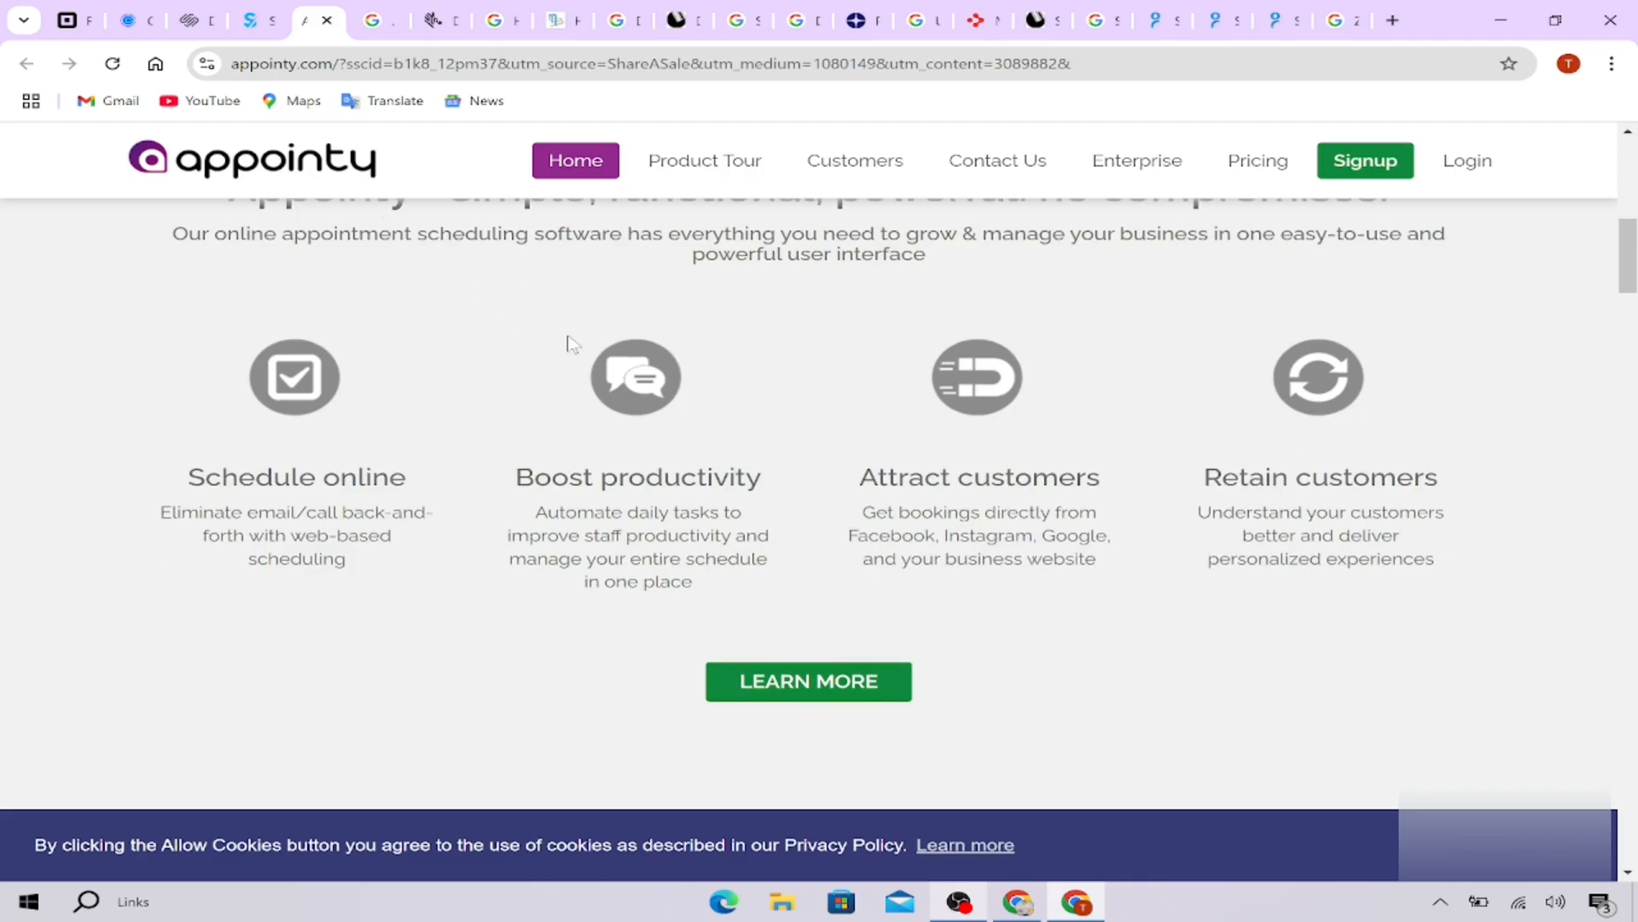
{"action": "scroll", "scroll_direction": "down", "scroll_amount": 3}
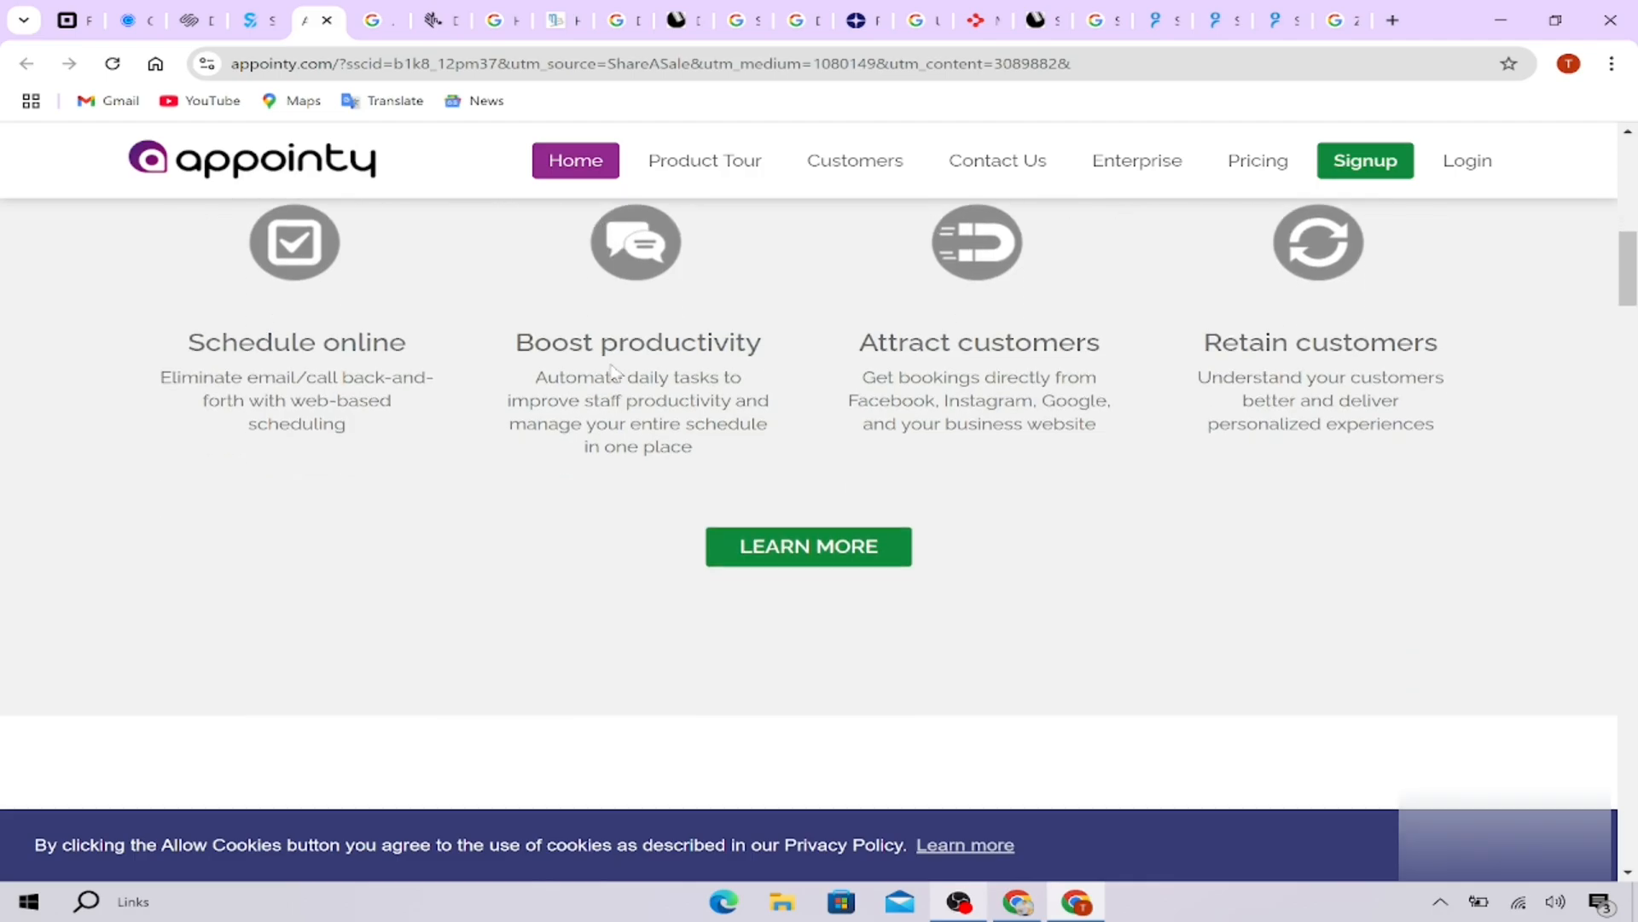
{"action": "scroll", "scroll_direction": "down", "scroll_amount": 3}
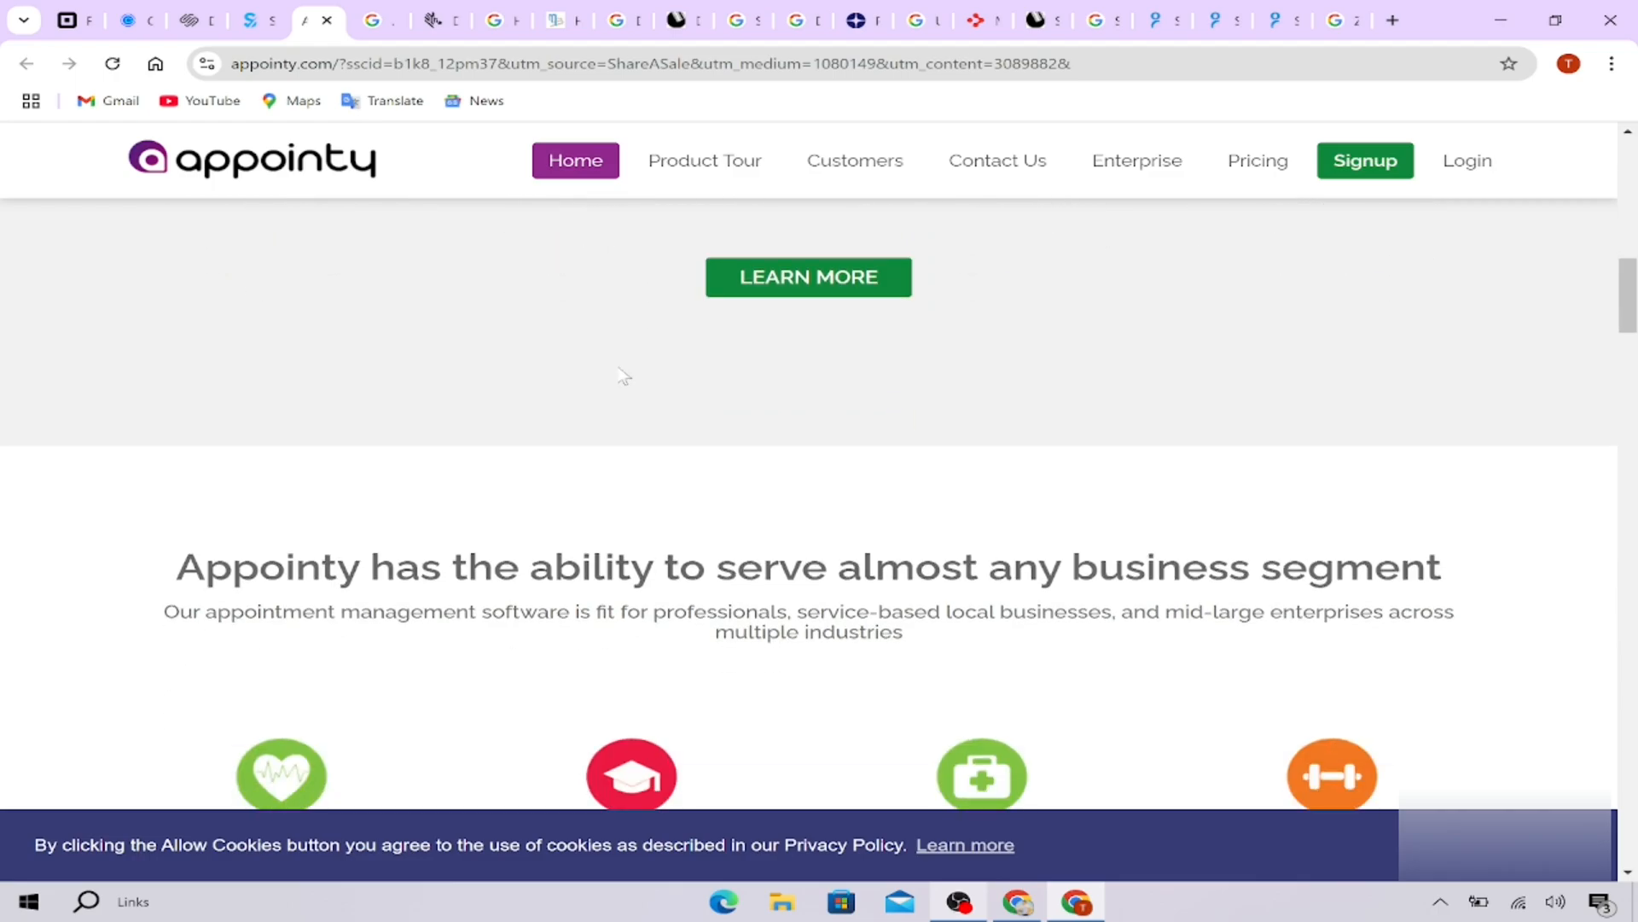
{"action": "scroll", "scroll_direction": "down", "scroll_amount": 3}
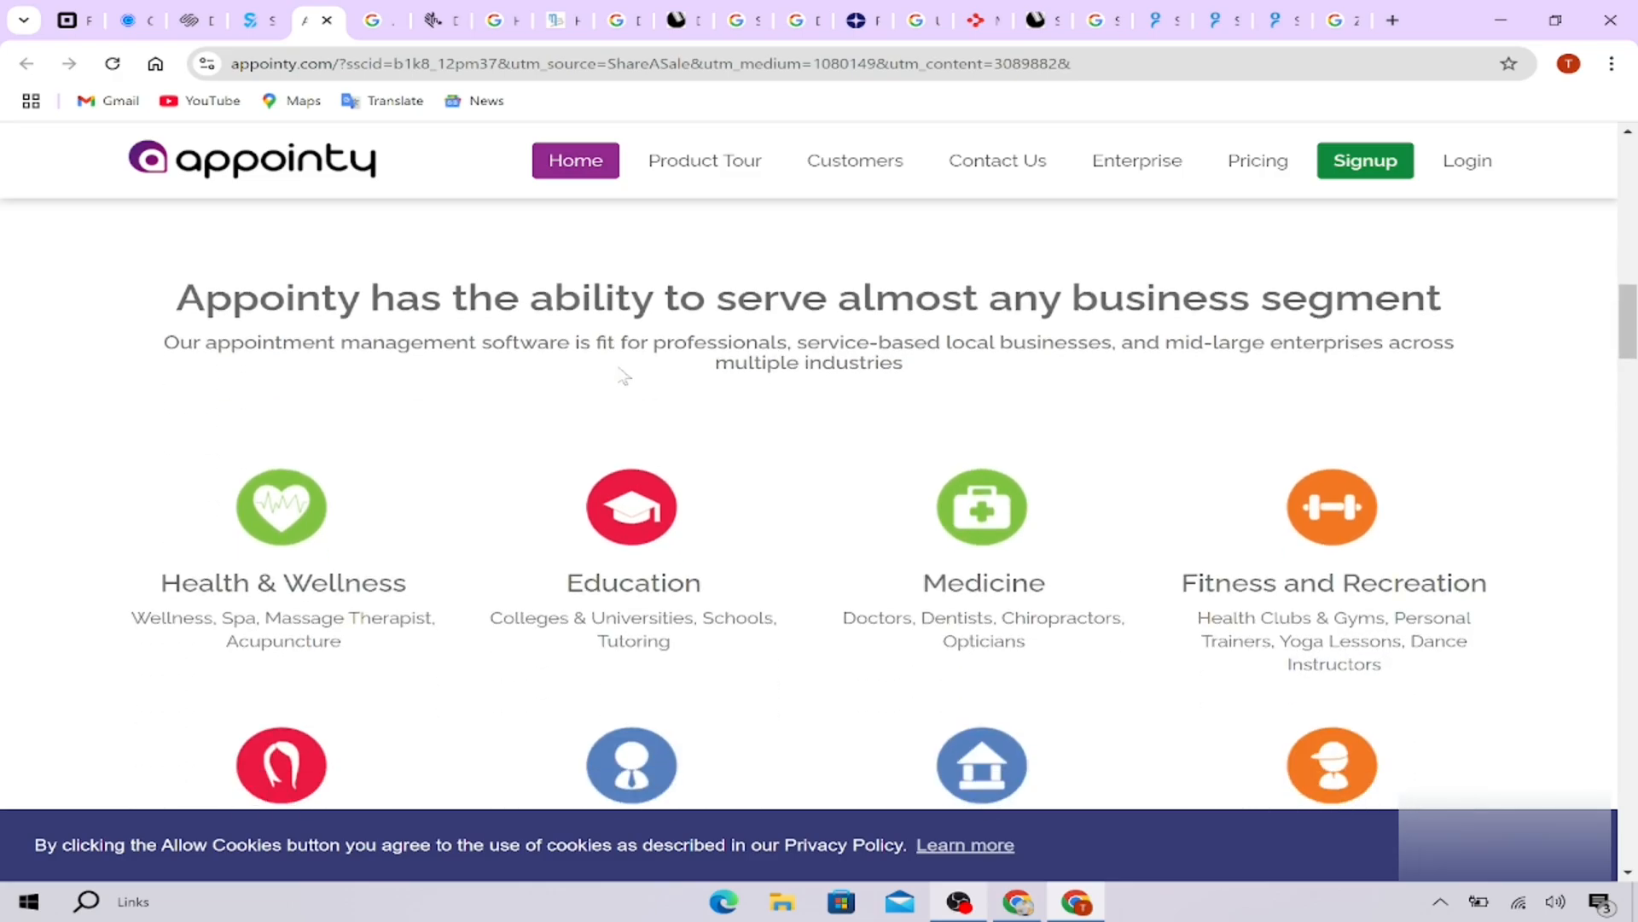
{"action": "mouse_move", "coordinate": [626, 387]}
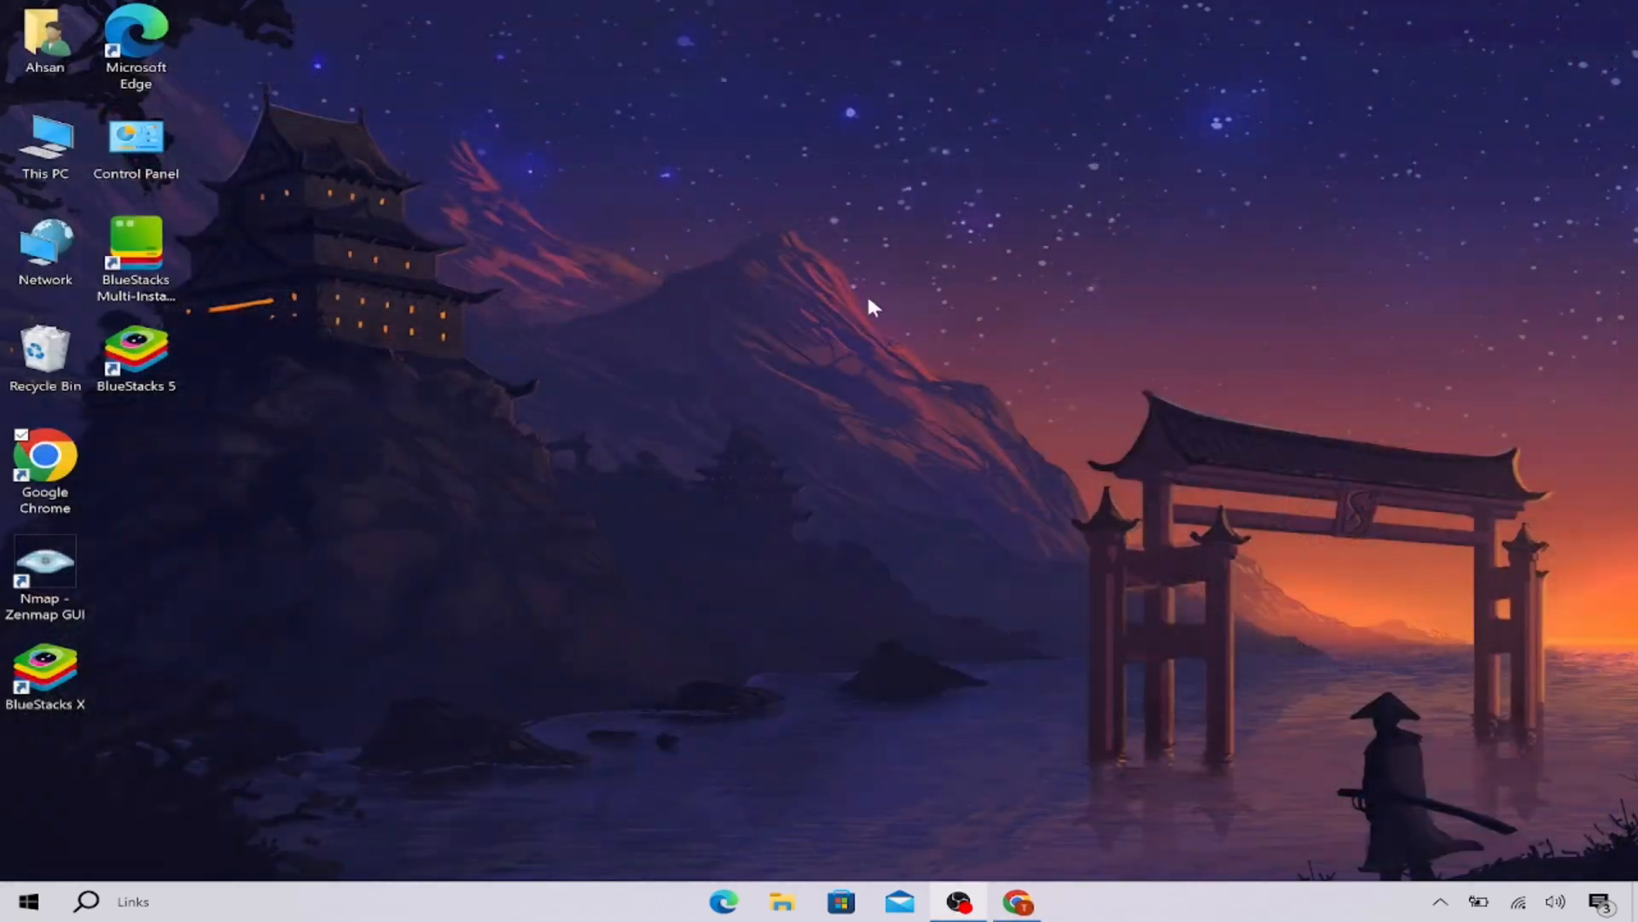
{"action": "mouse_move", "coordinate": [930, 329]}
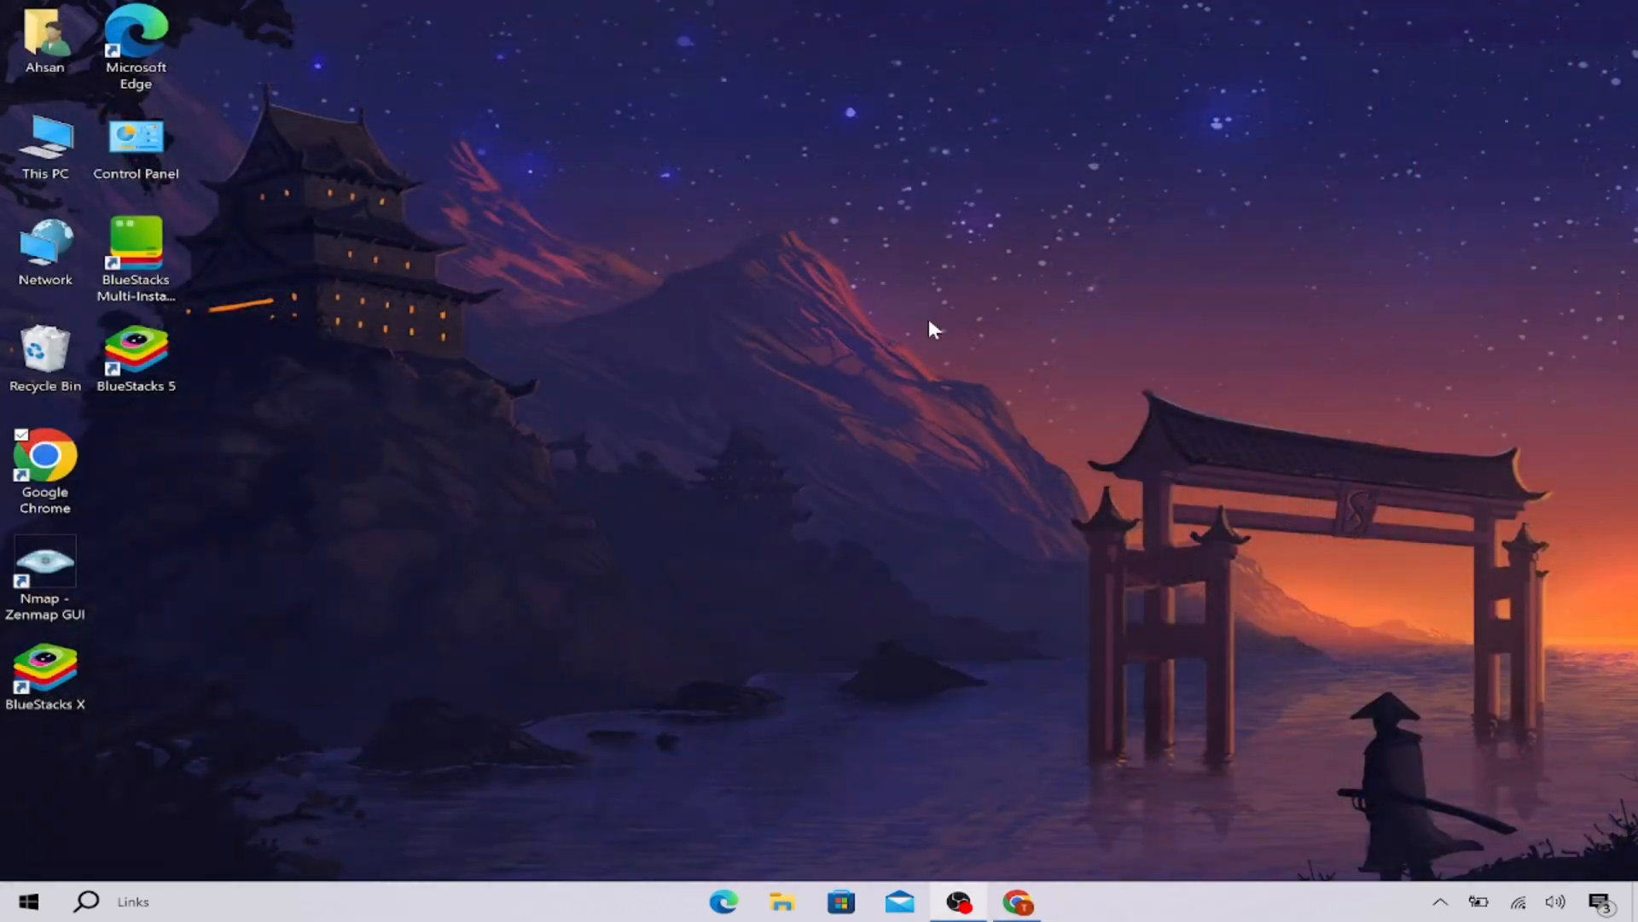
{"action": "mouse_move", "coordinate": [846, 368]}
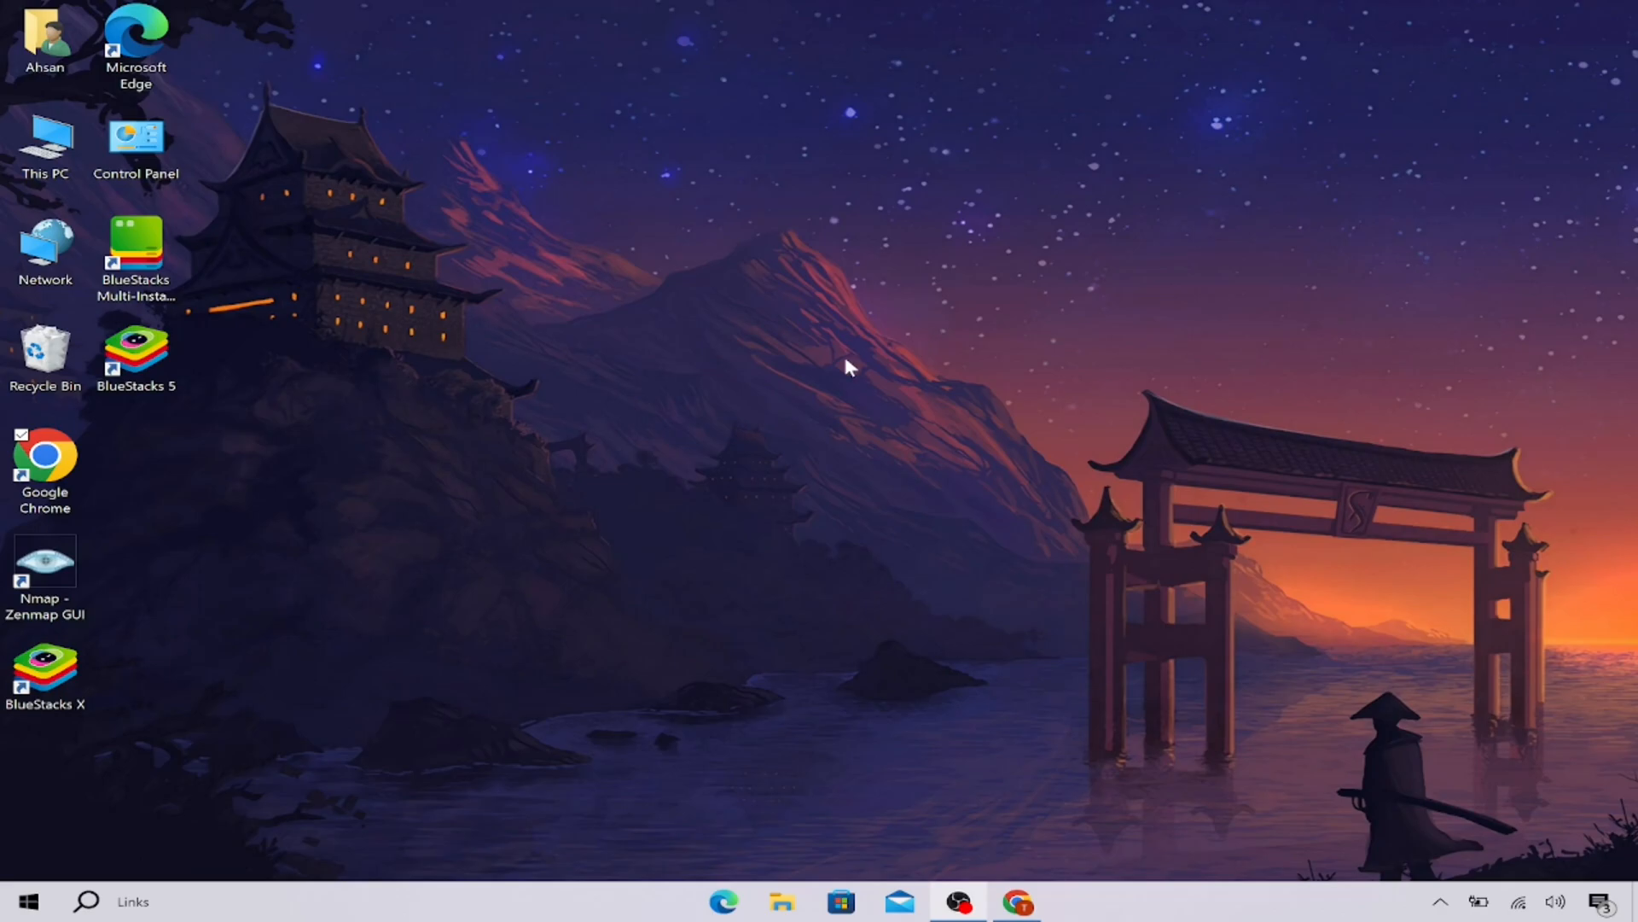
{"action": "mouse_move", "coordinate": [748, 408]}
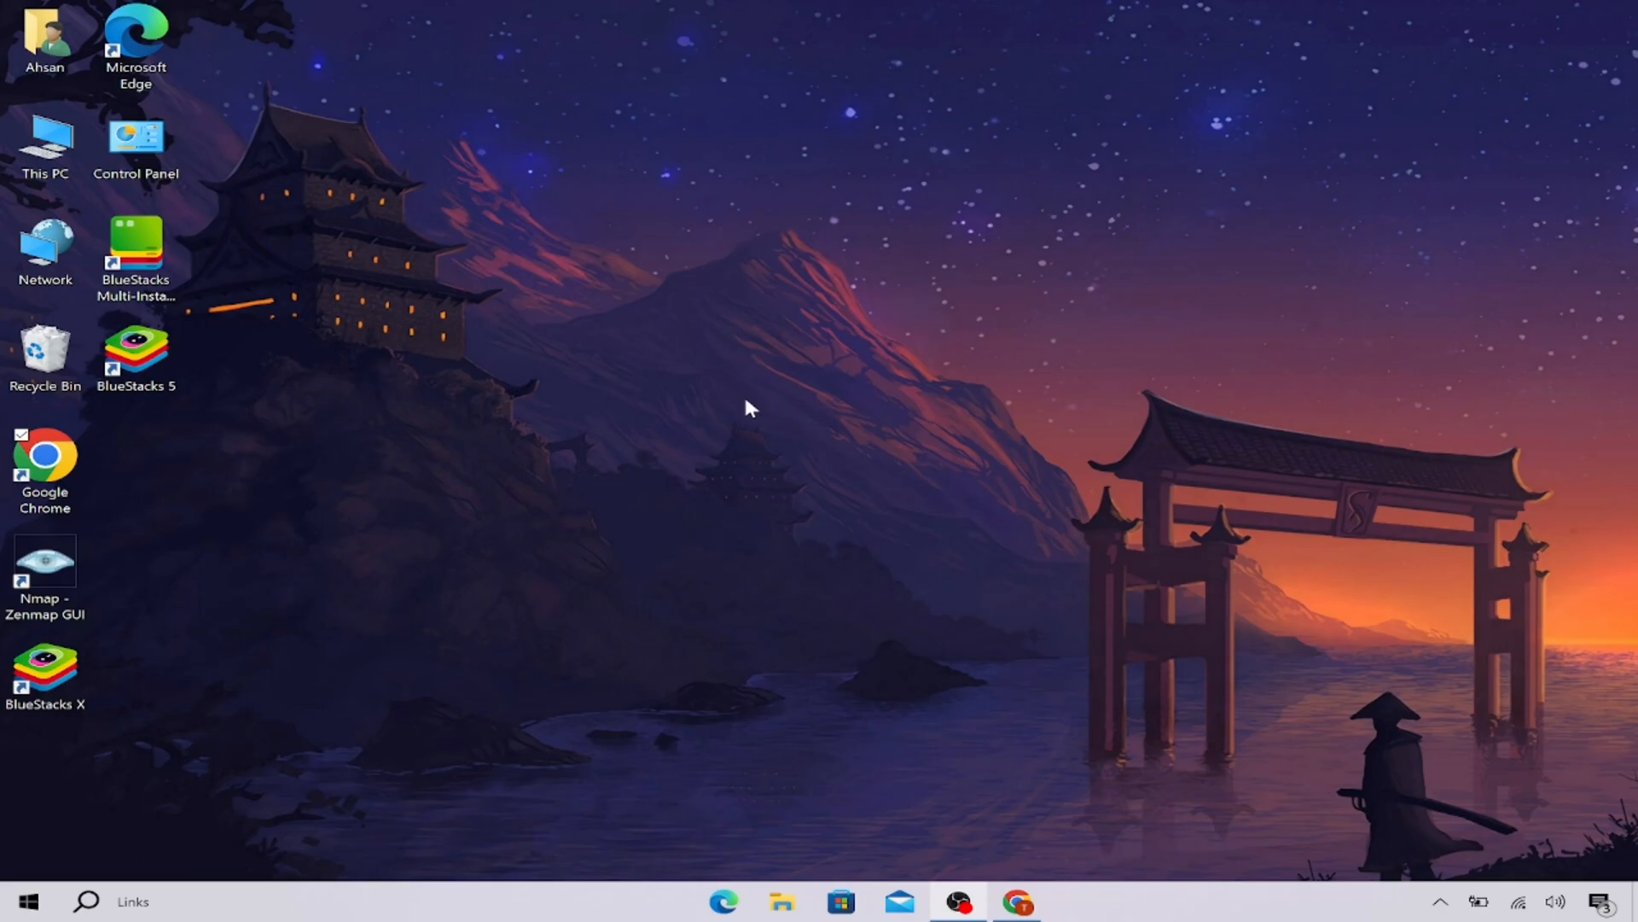